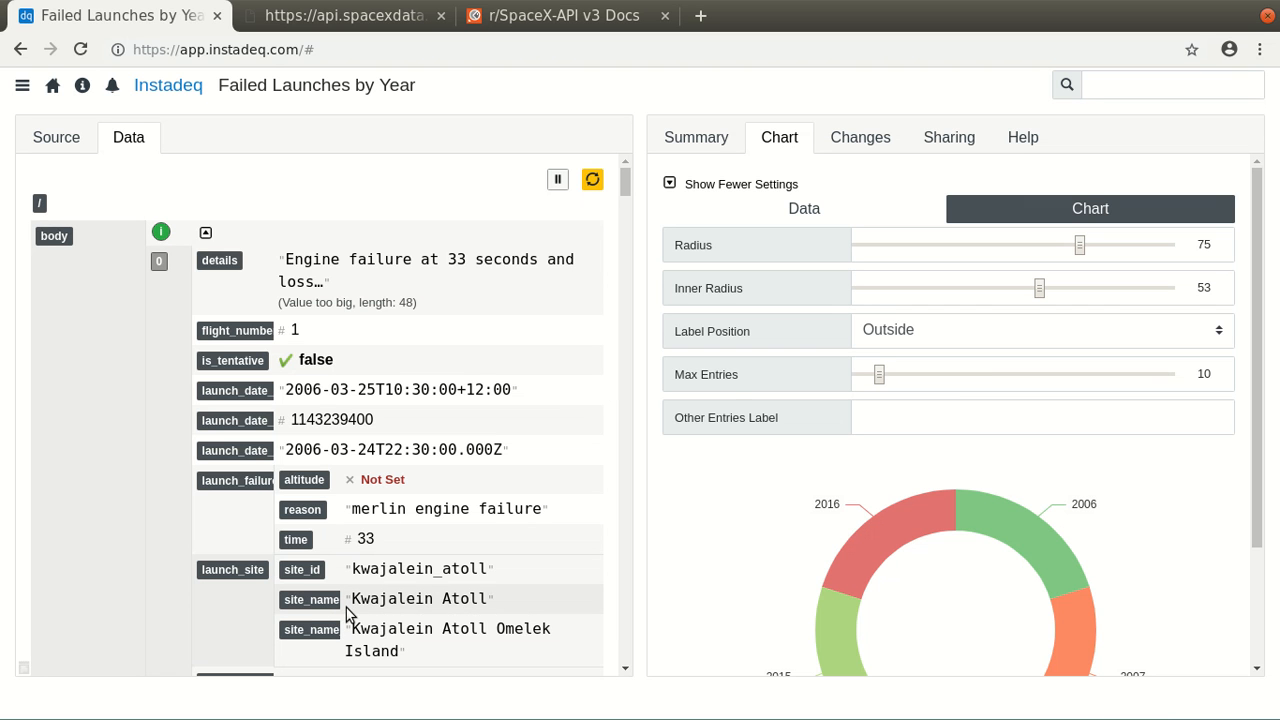
mouse_move(230, 586)
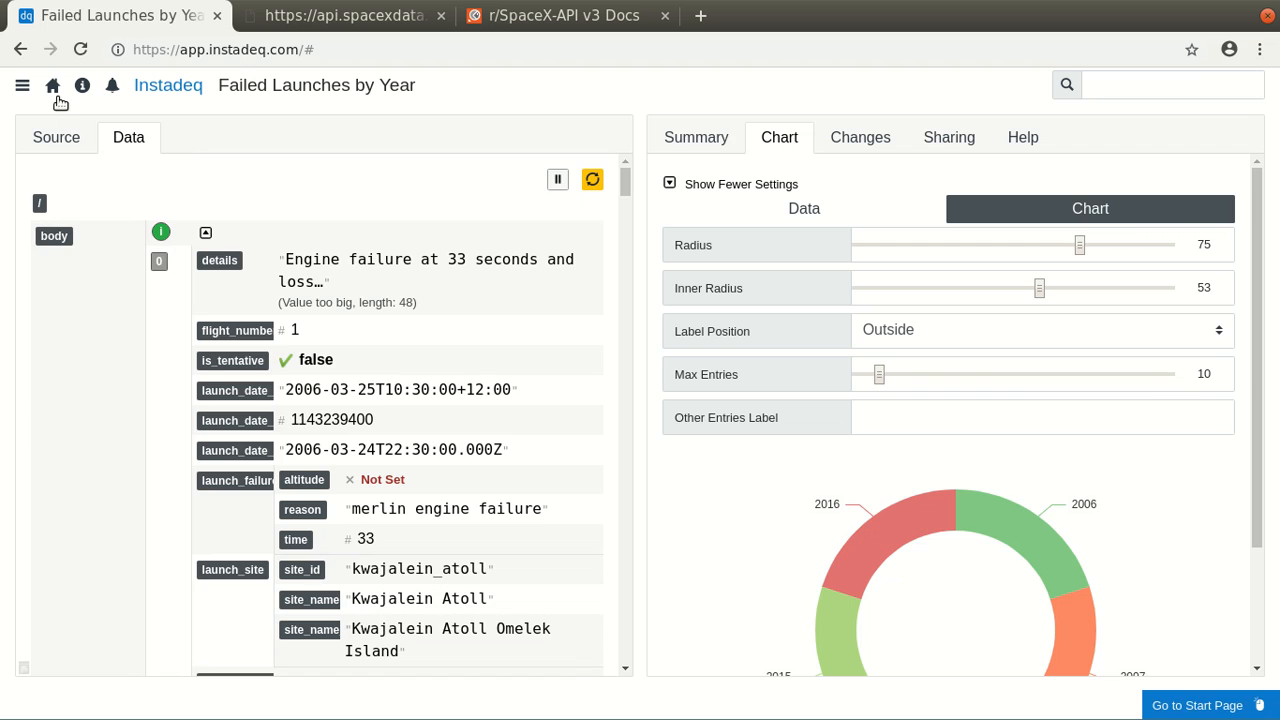
From the start page, clone the 'Failed Launches by Year' visualization
click(52, 84)
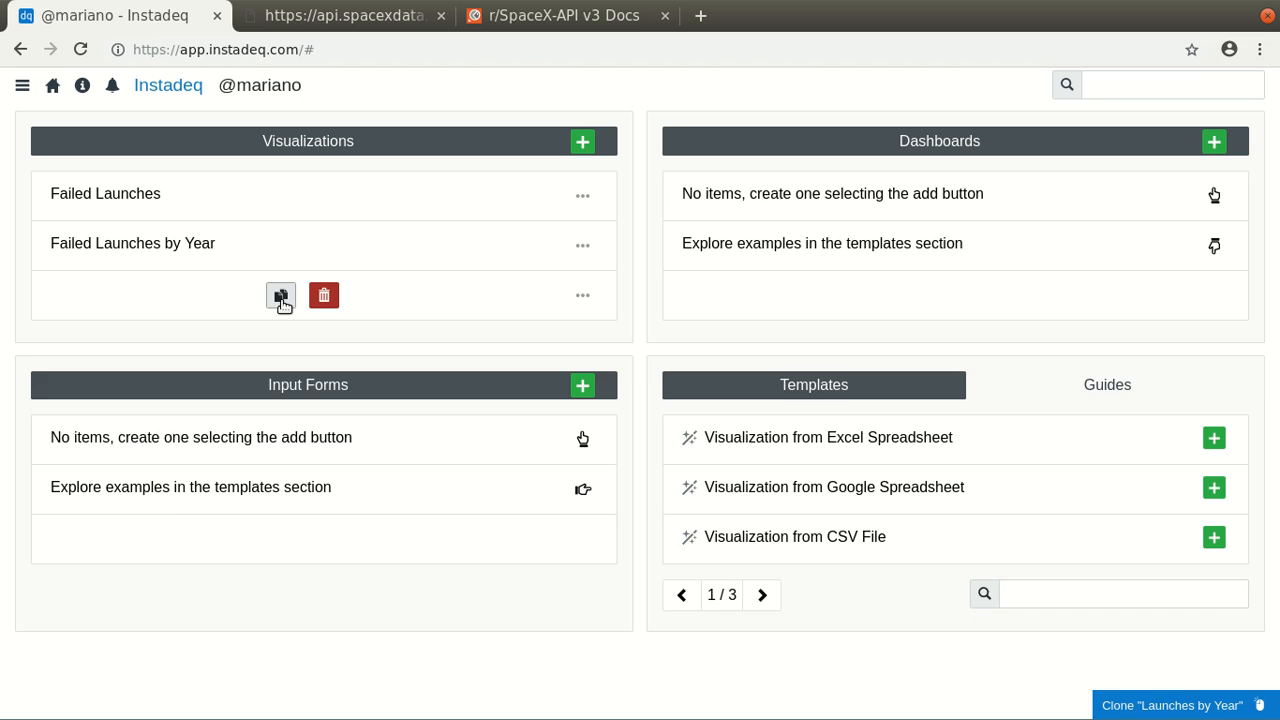
click(280, 296)
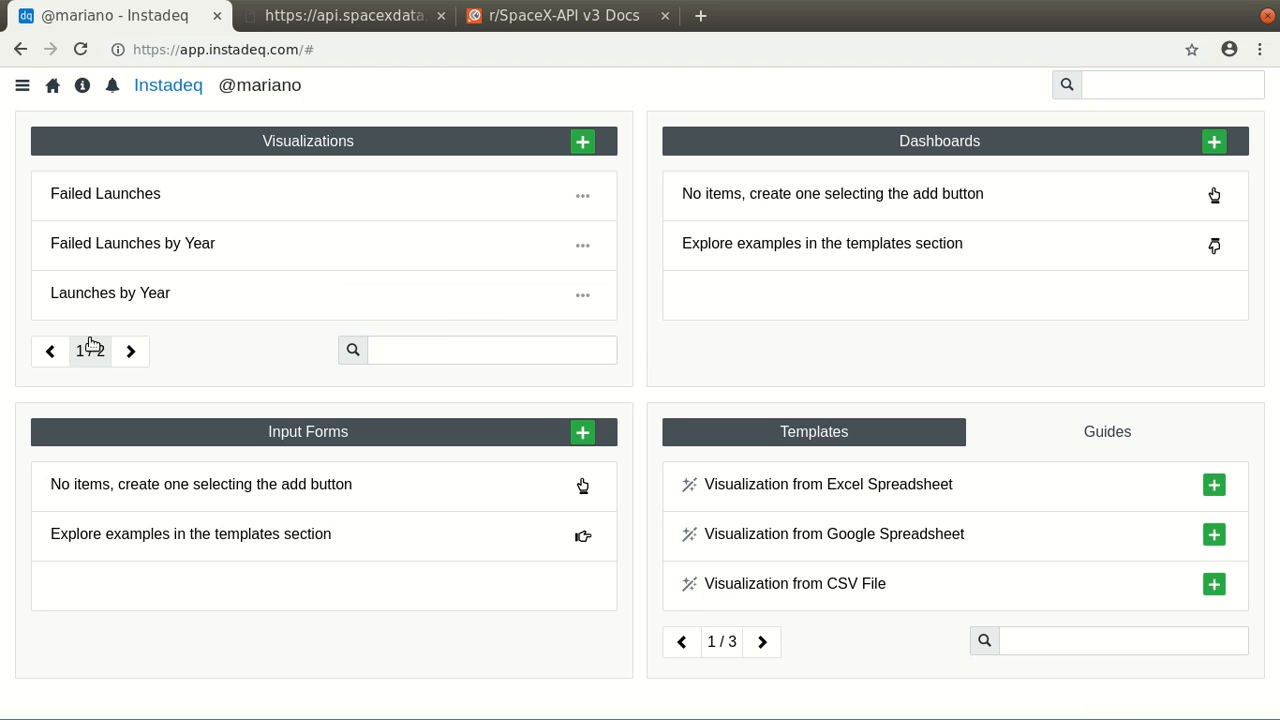
In the cloned 'Launches by Year Copy', group the summary count by launch_site site_name
click(110, 292)
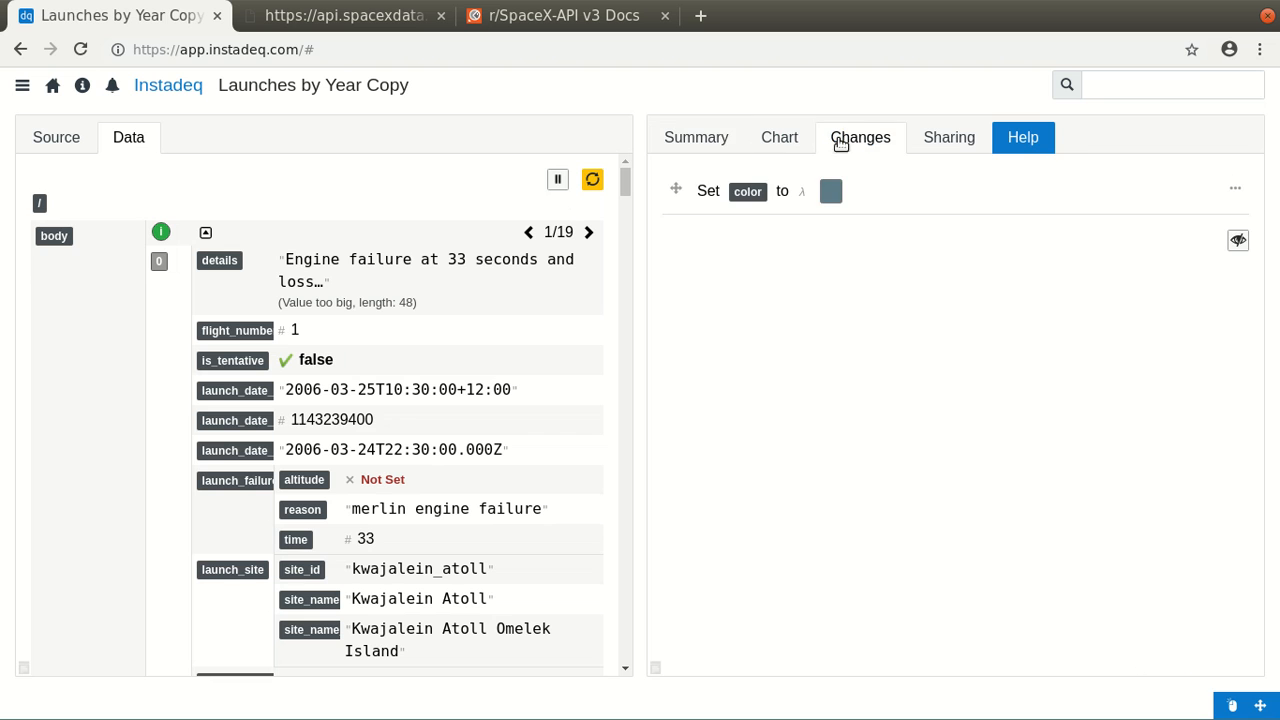
click(696, 136)
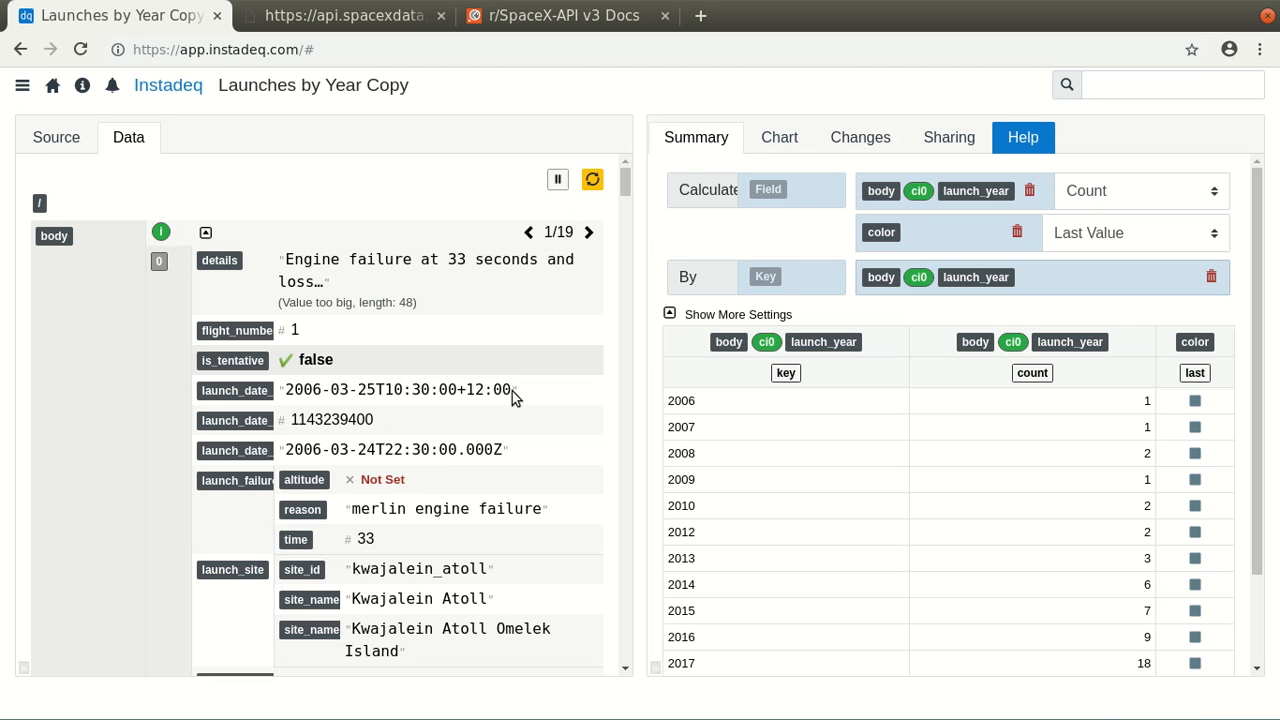
scroll(down, 3)
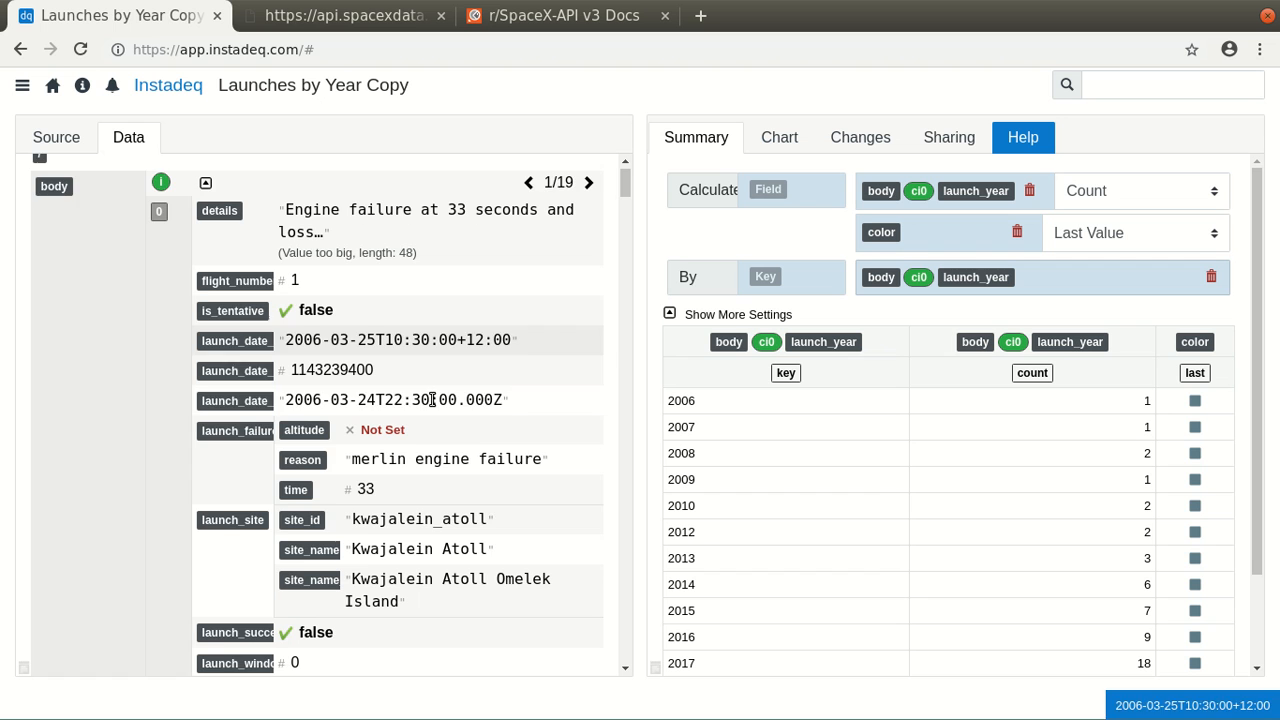
scroll(down, 3)
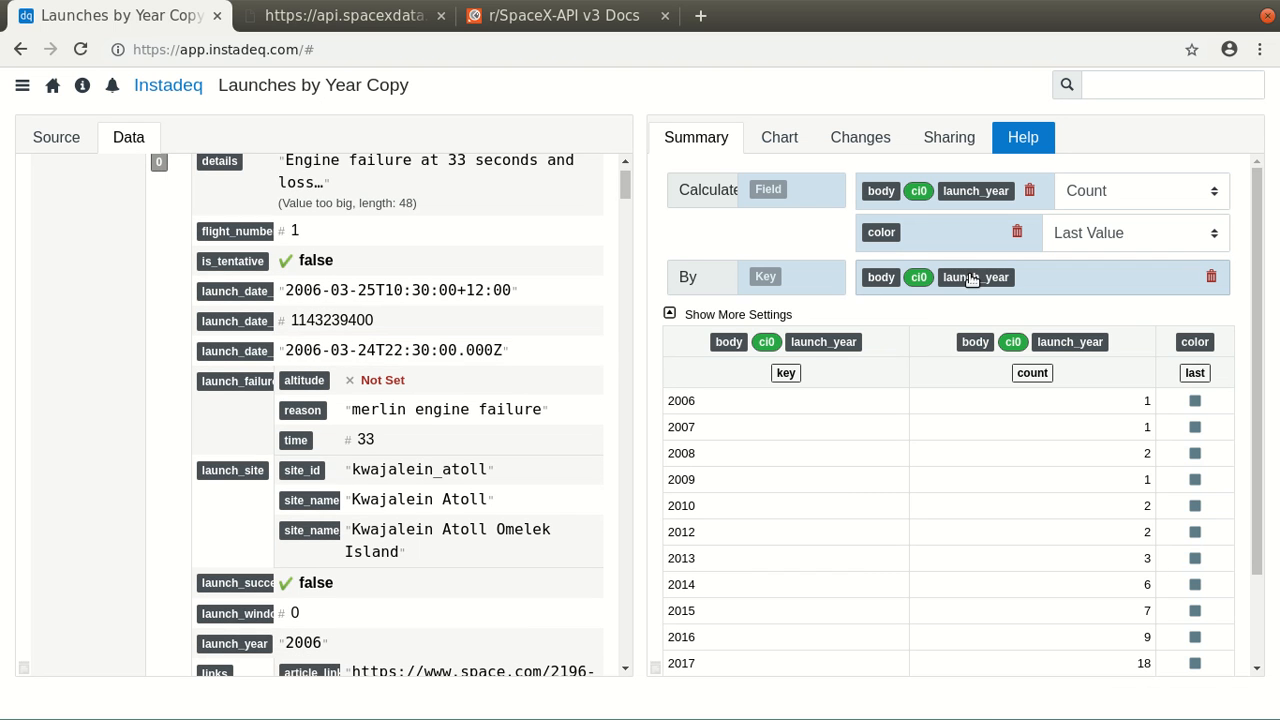
mouse_move(310, 500)
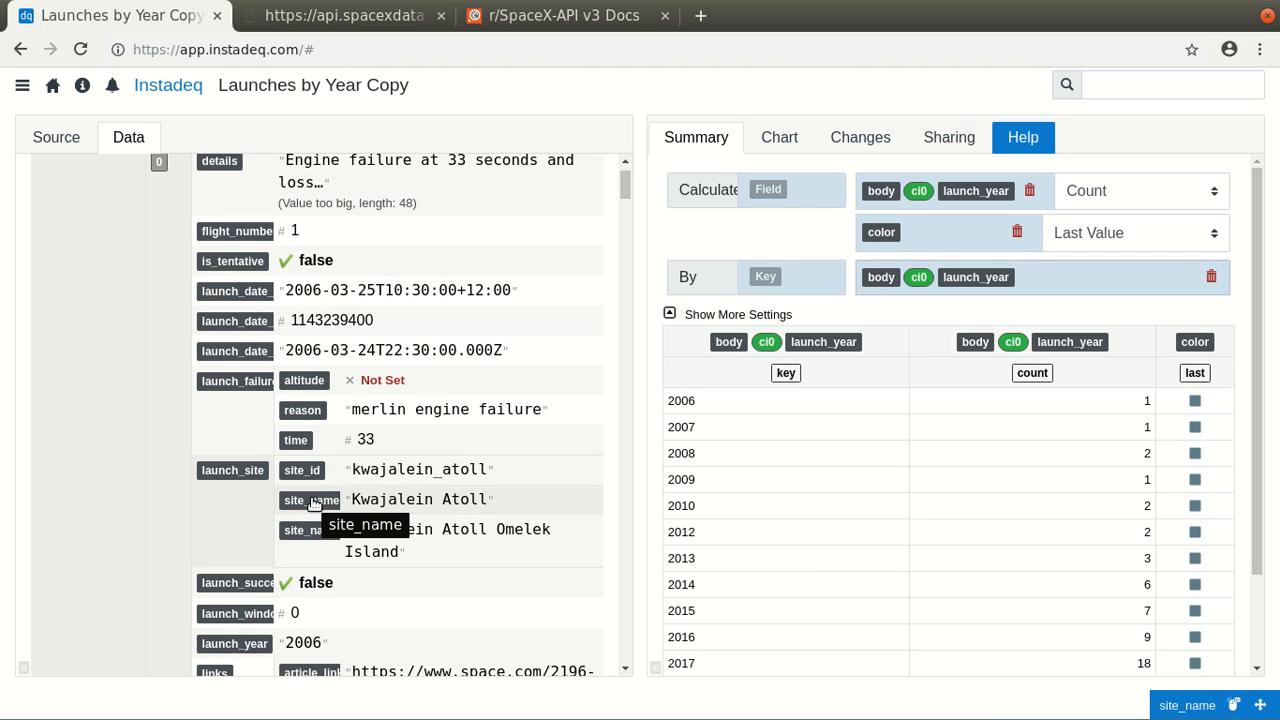
mouse_move(364, 568)
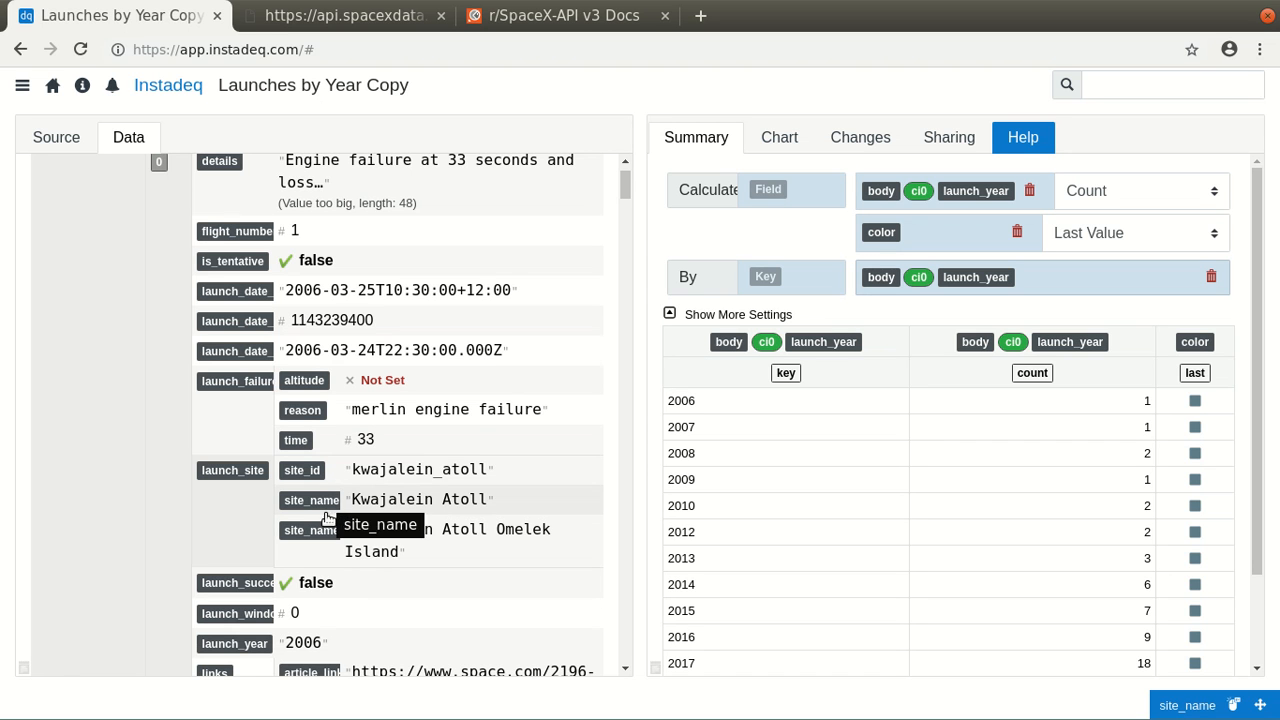
mouse_move(310, 530)
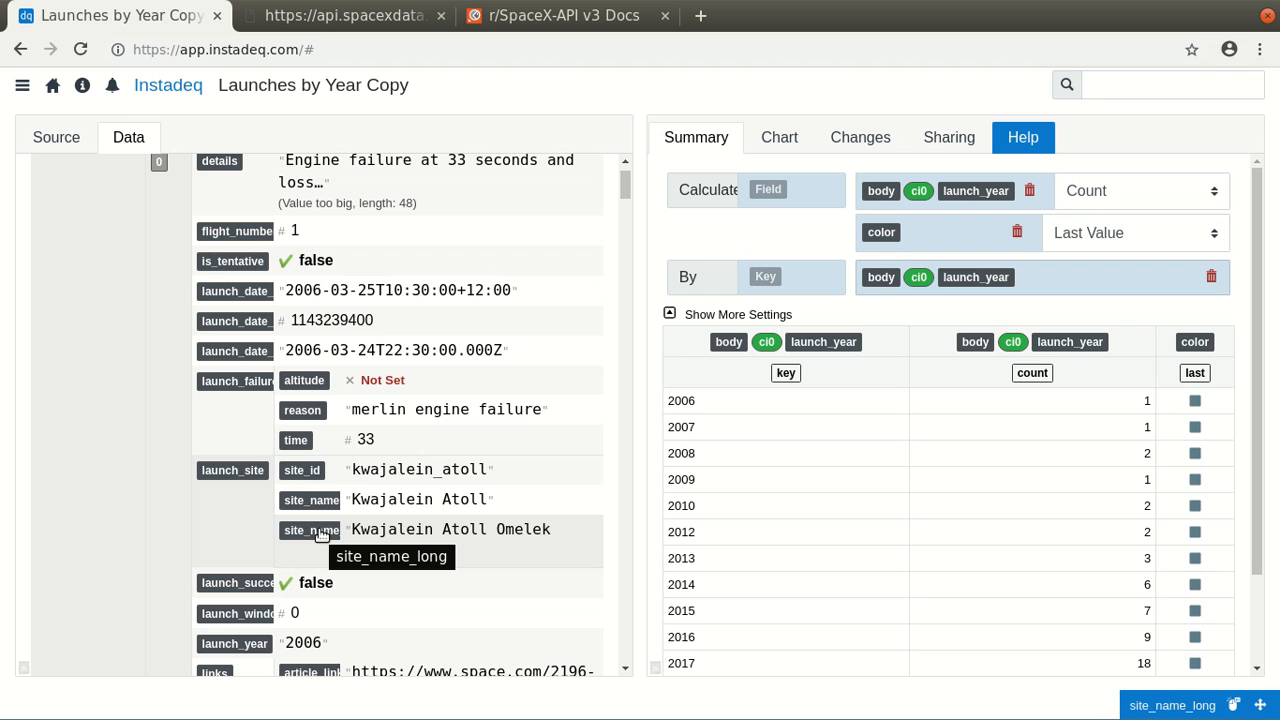
mouse_move(310, 500)
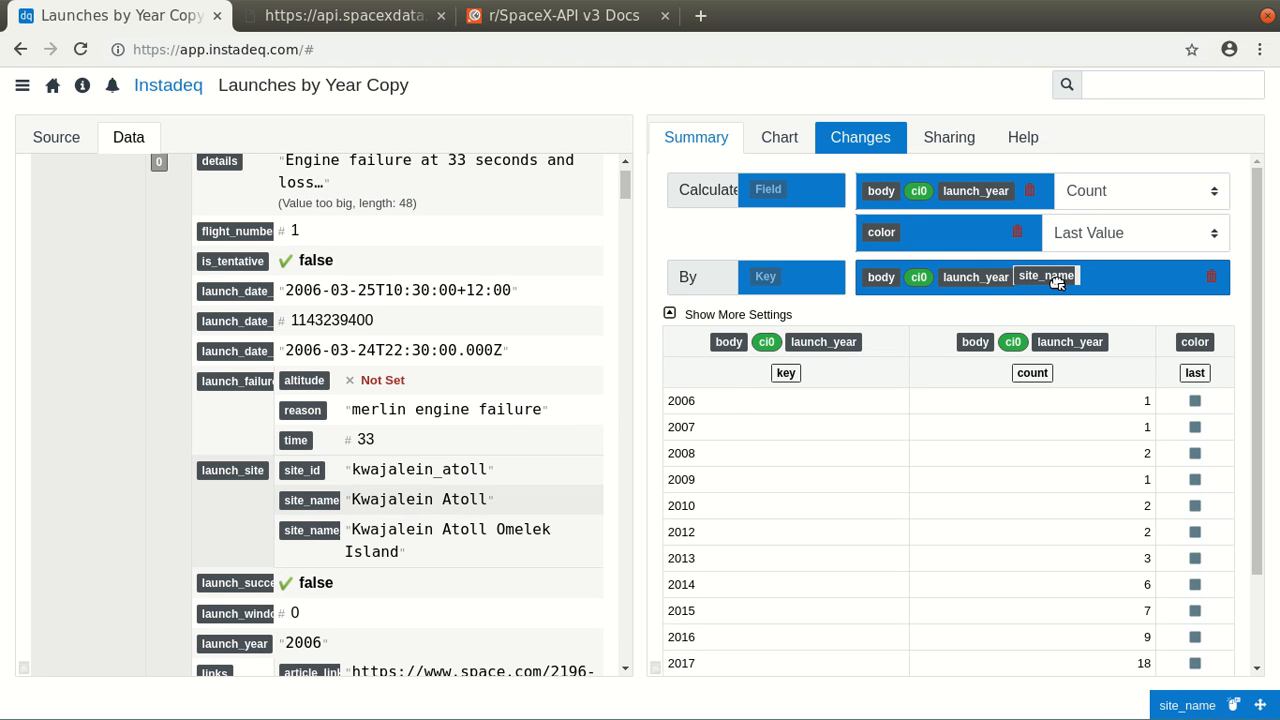
click(1046, 276)
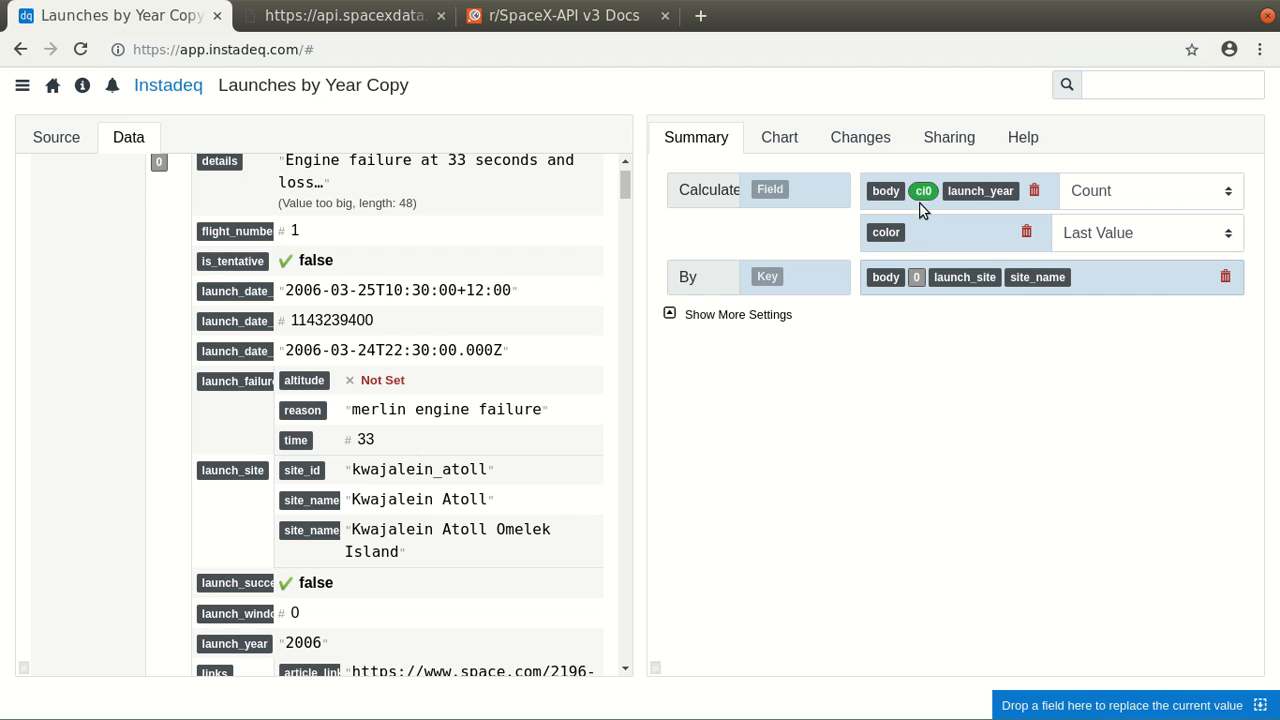
mouse_move(922, 276)
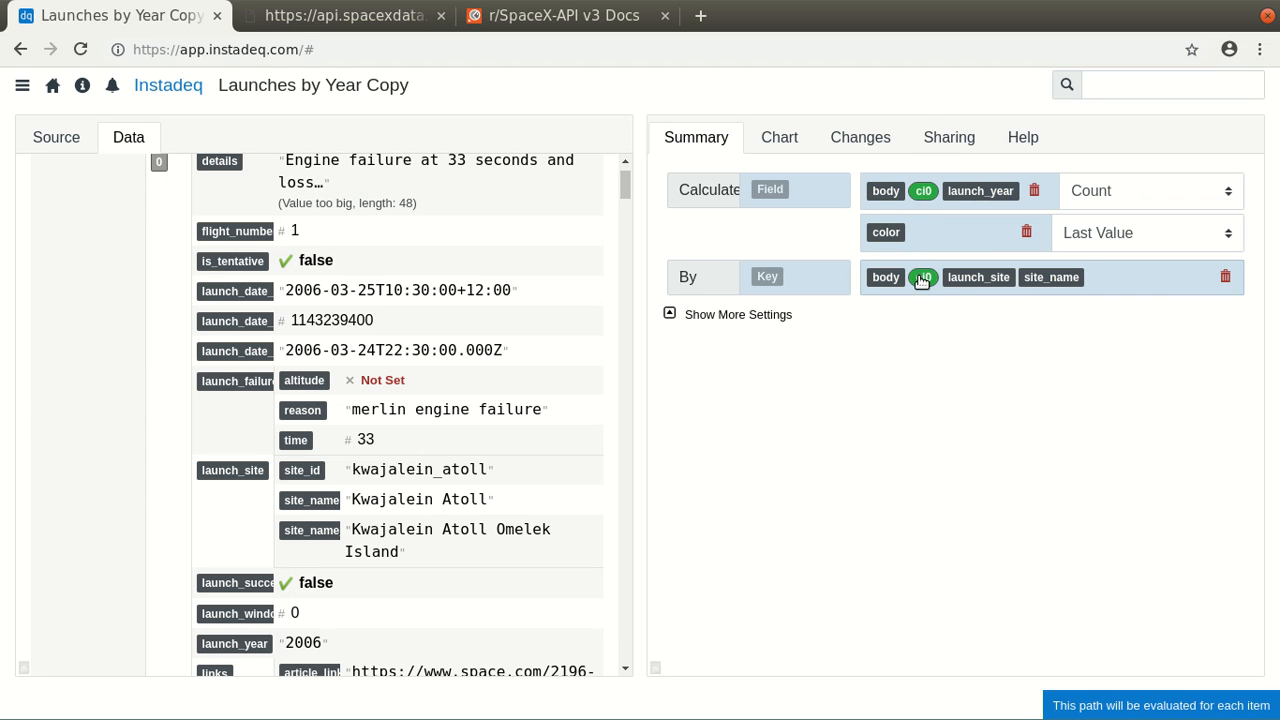
mouse_move(924, 192)
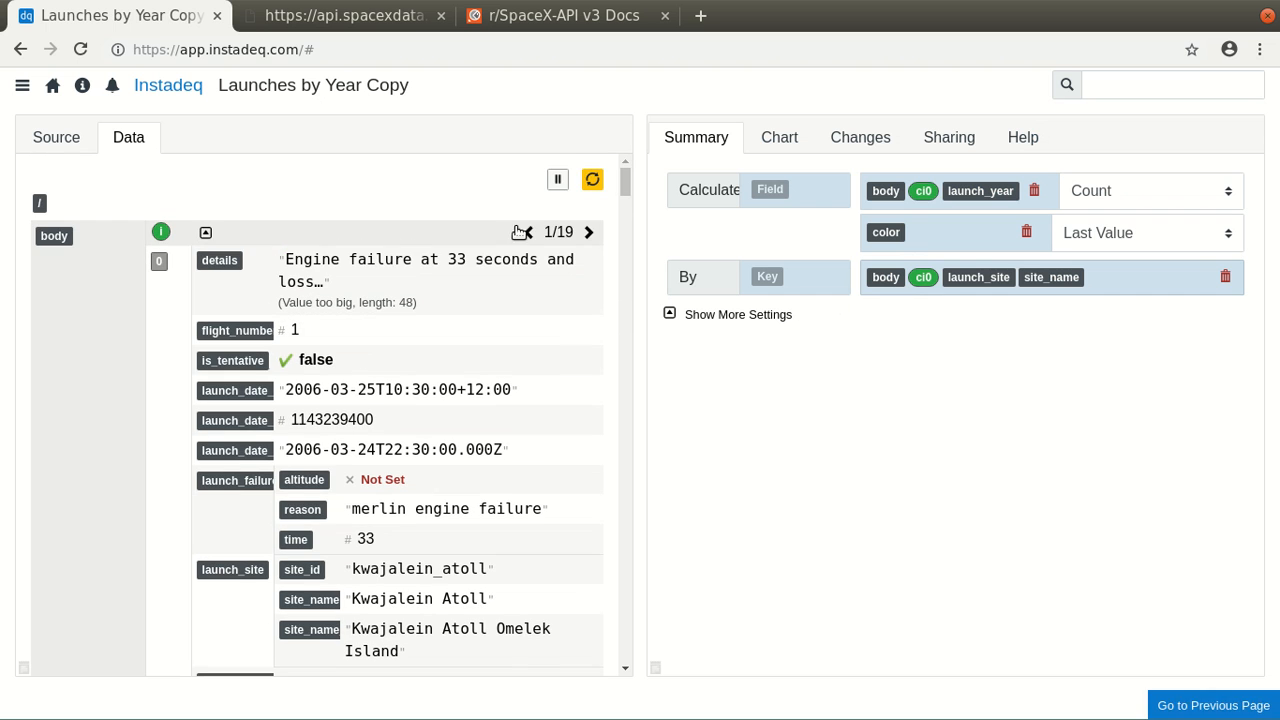
Reprocess the data so the summary counts launches per site (47, 23, 5, 17)
click(592, 180)
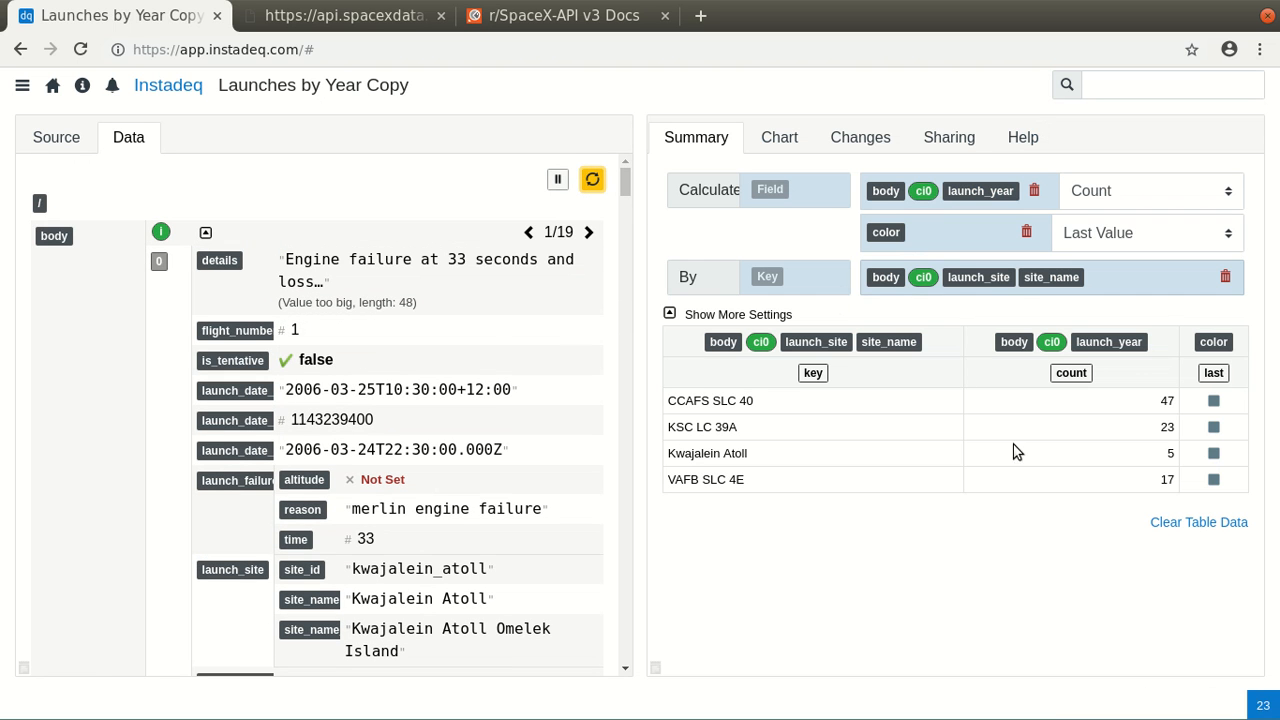
mouse_move(856, 456)
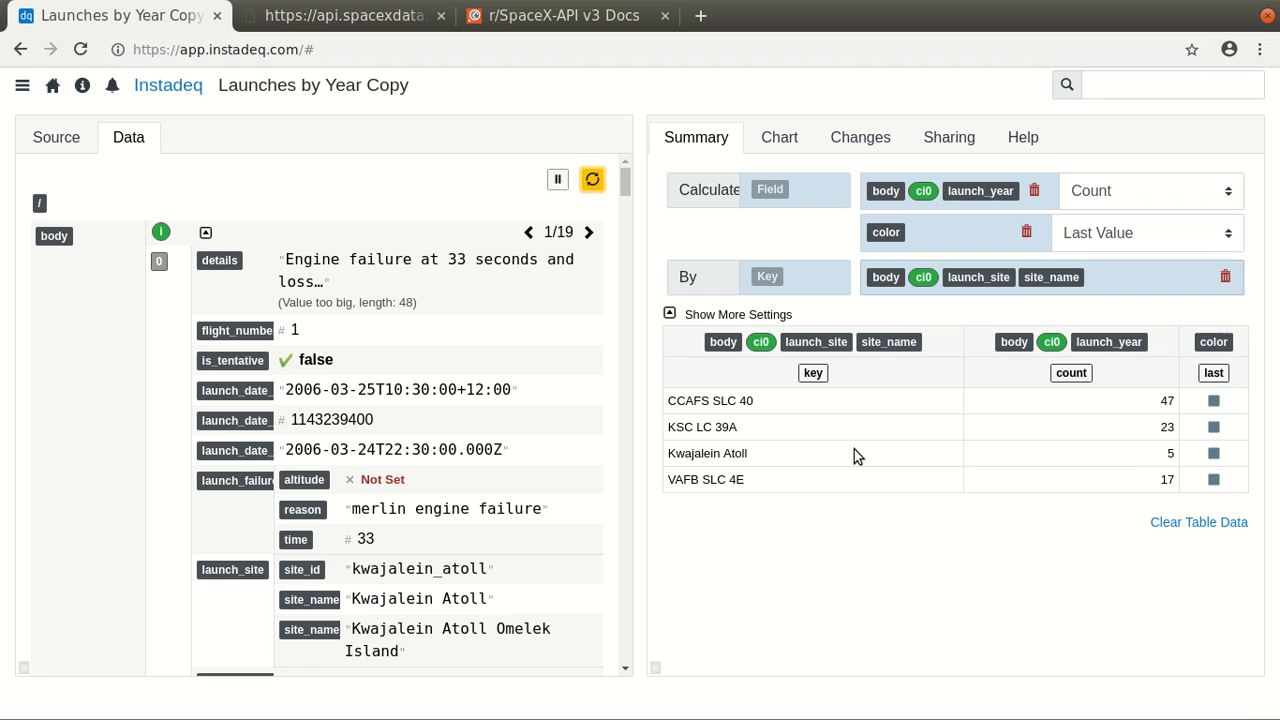
mouse_move(948, 400)
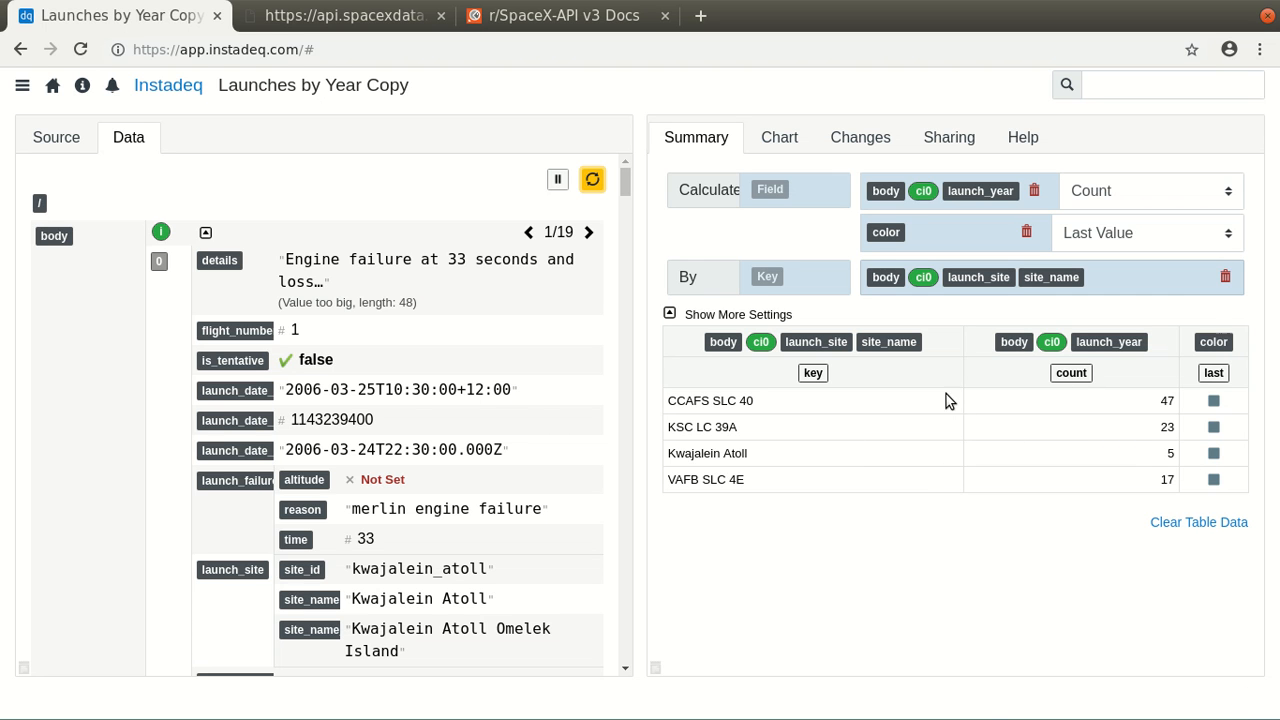
mouse_move(964, 278)
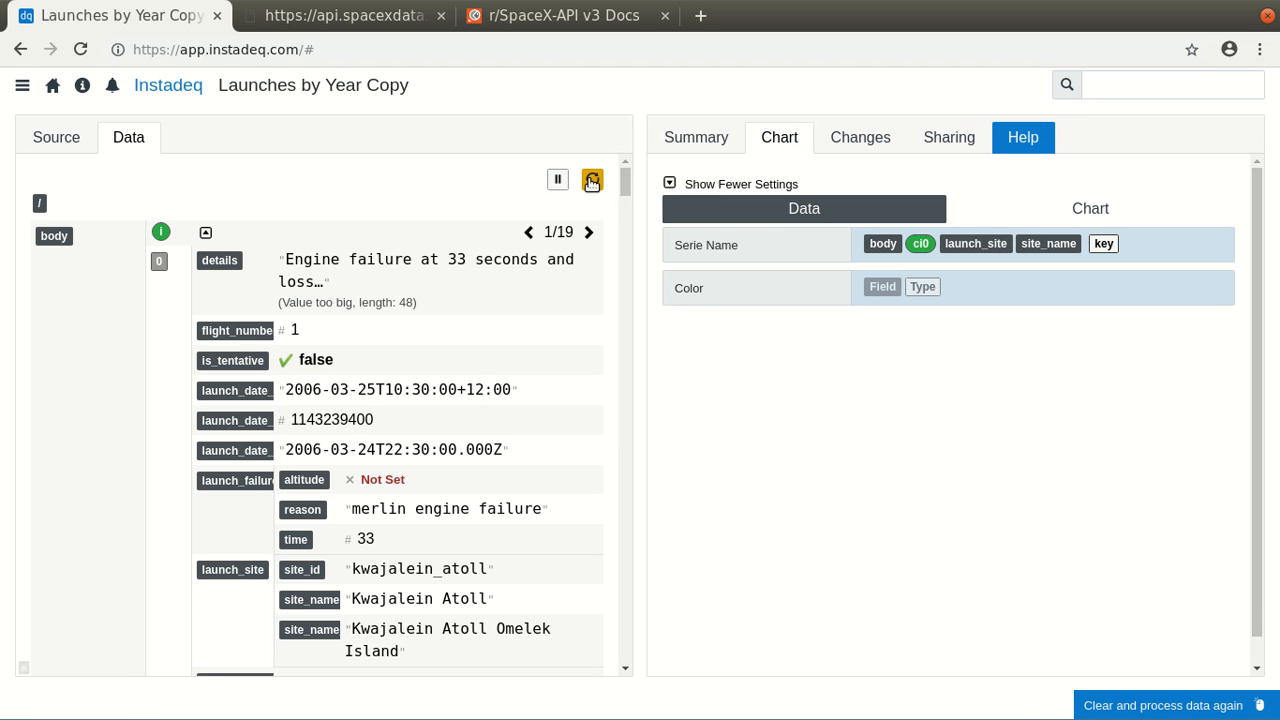
Reprocess so the per-site bar chart renders, then inspect the launch record fields
click(592, 180)
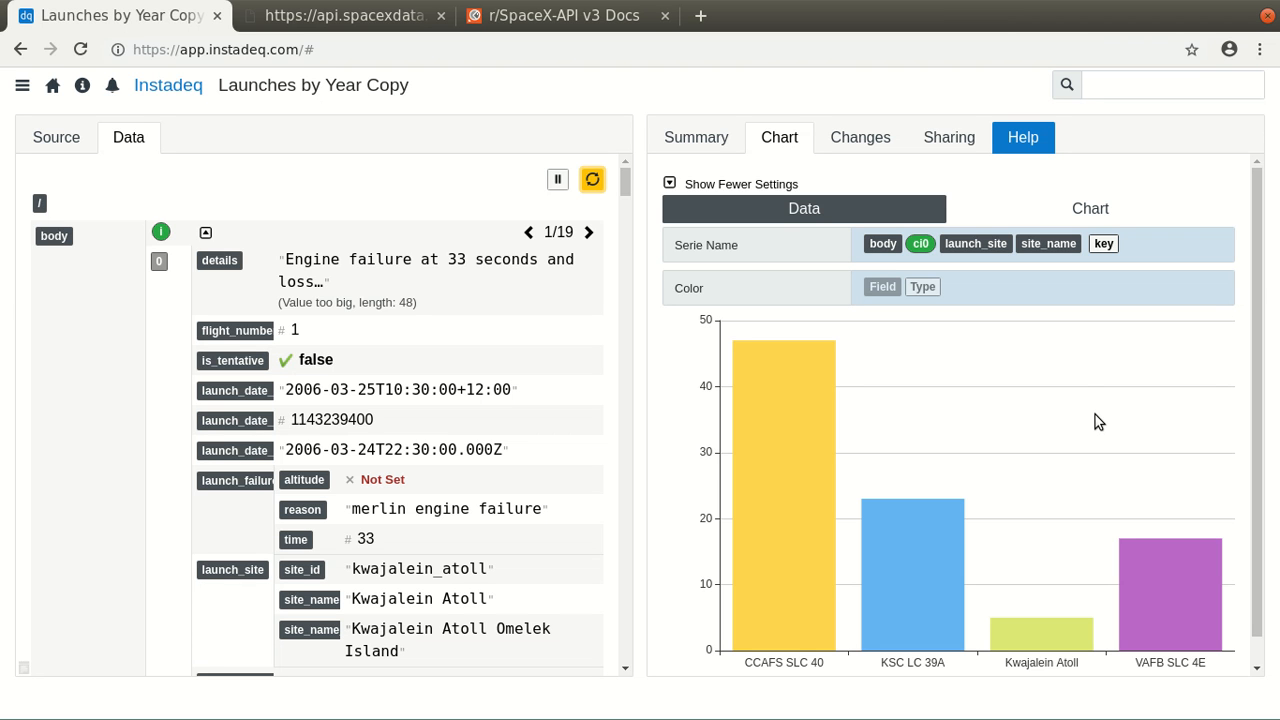
mouse_move(700, 136)
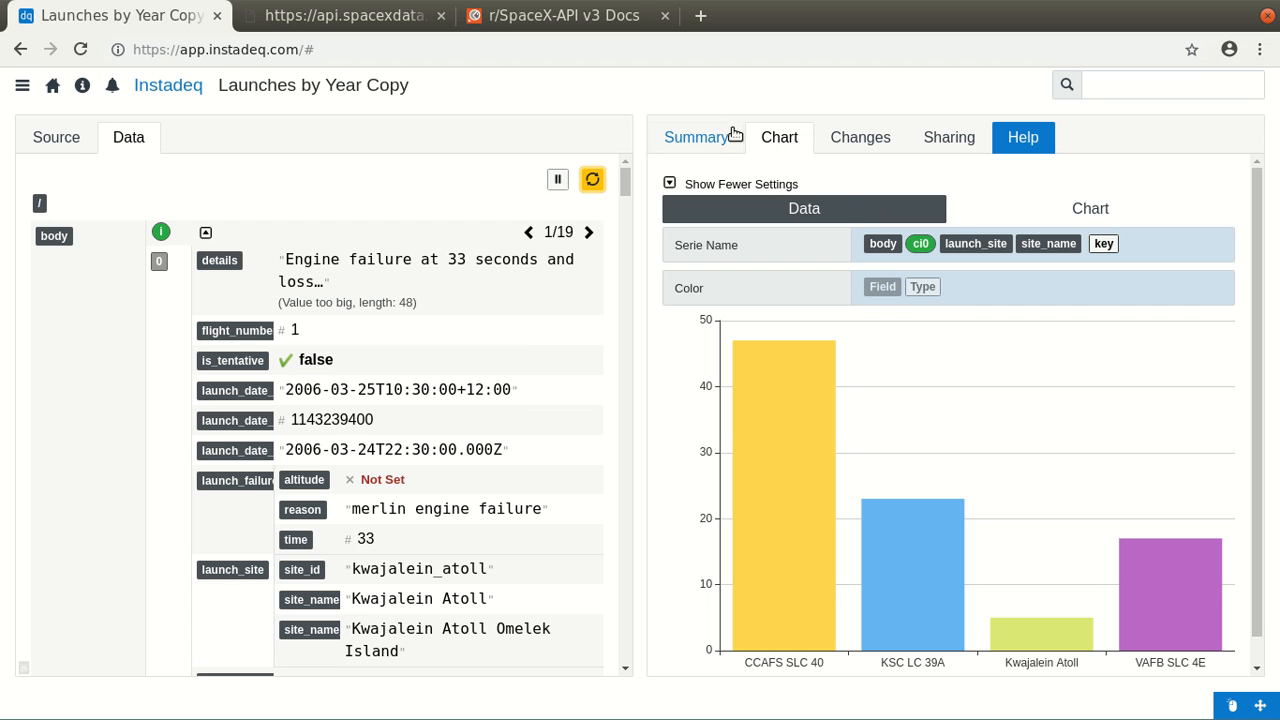
click(696, 136)
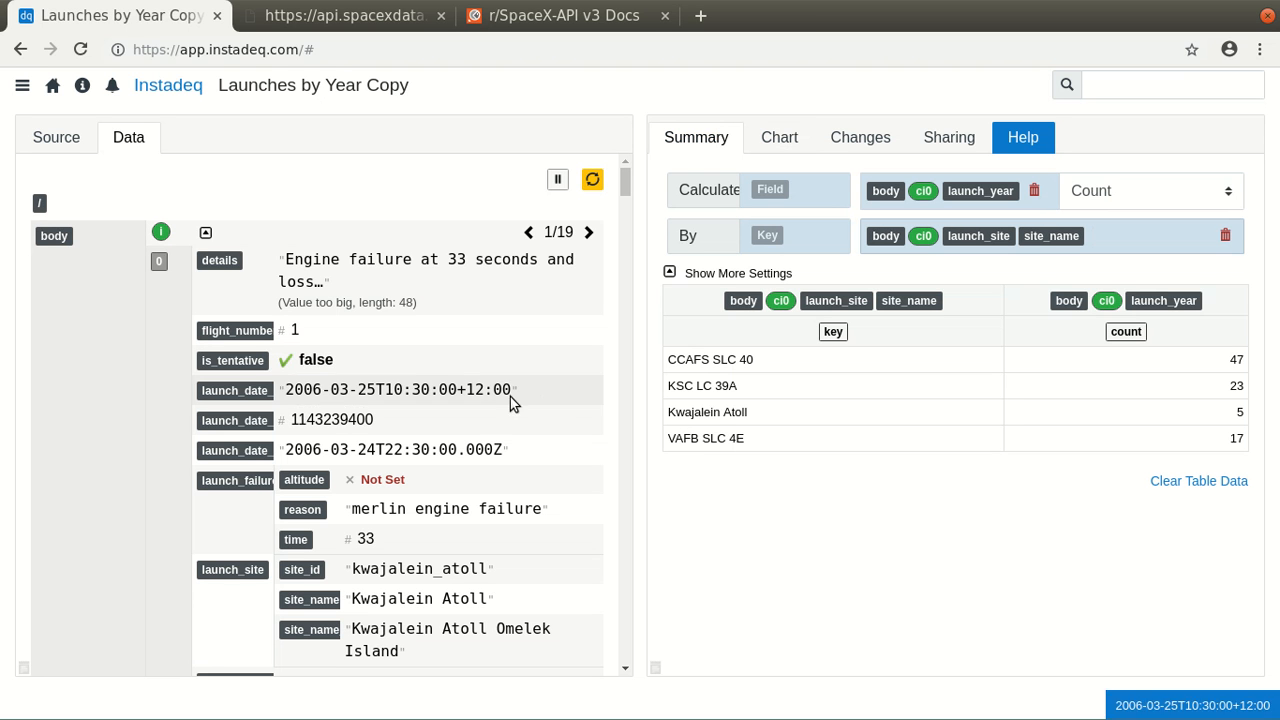
mouse_move(488, 428)
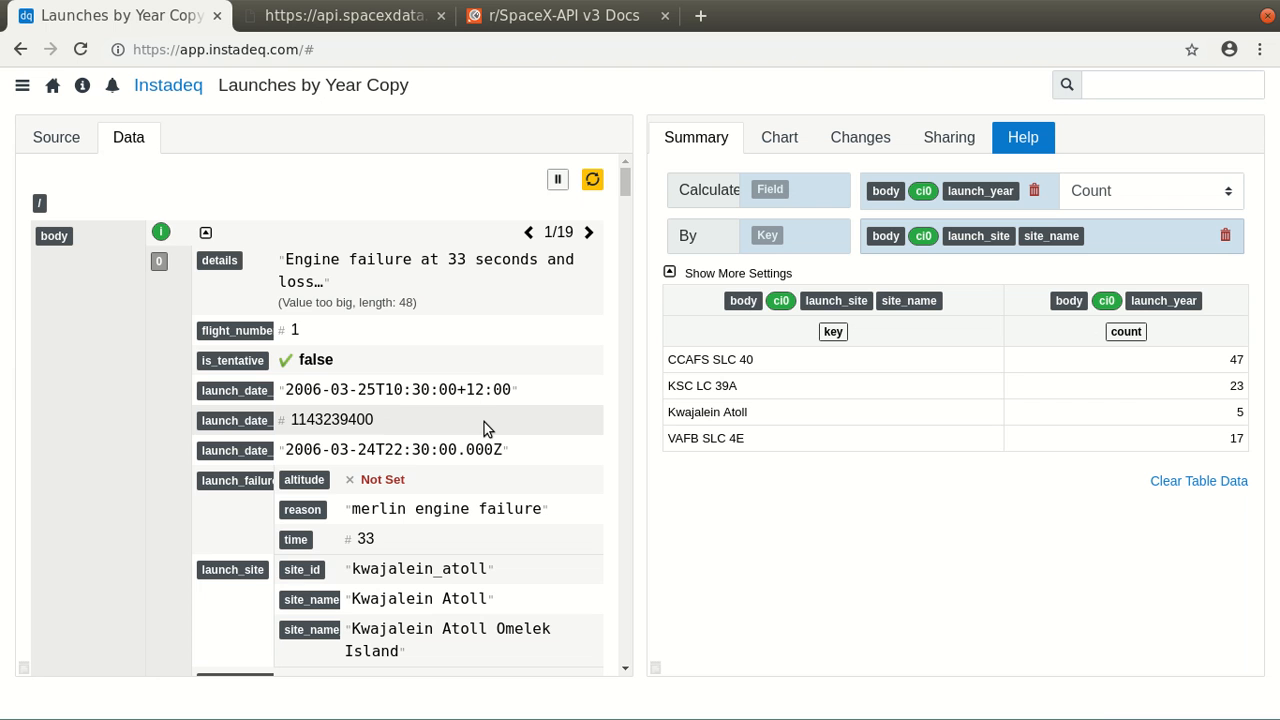
Add launch_year as a second grouping key for the launch counts
scroll(down, 3)
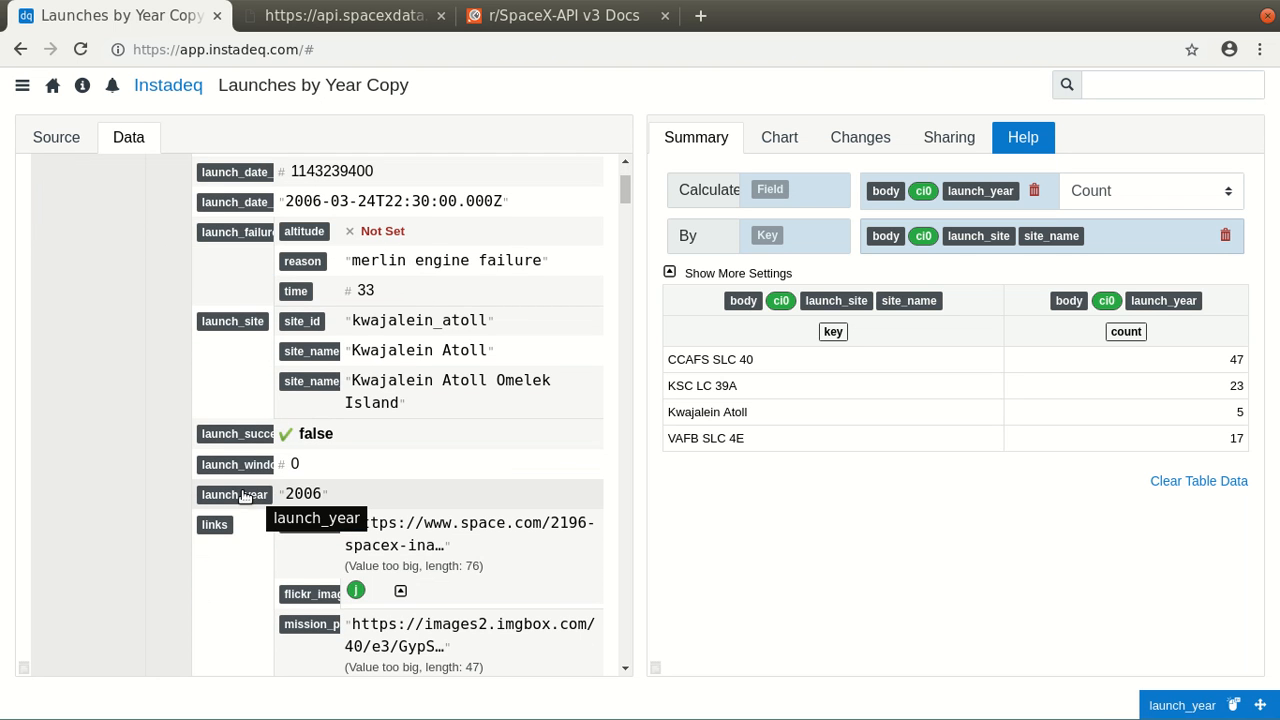
click(860, 136)
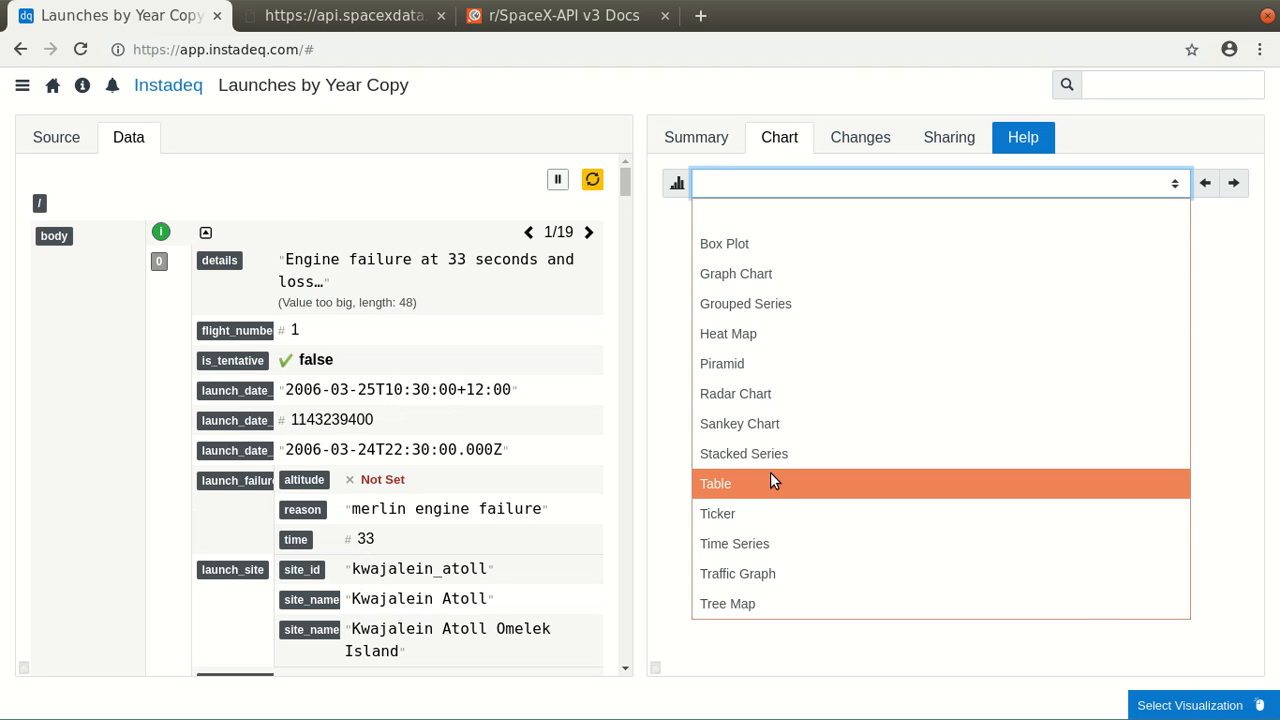
Display the counts as a Stacked Series chart, one bar per site split by year
click(744, 452)
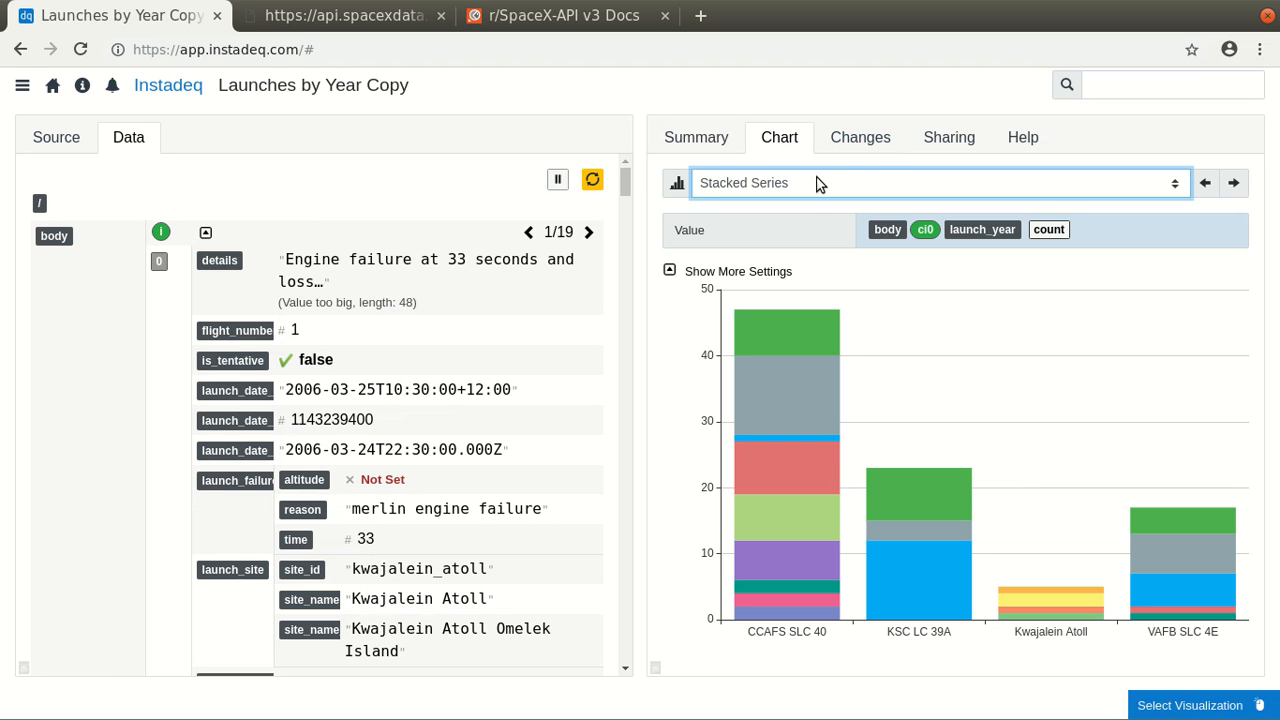
mouse_move(680, 338)
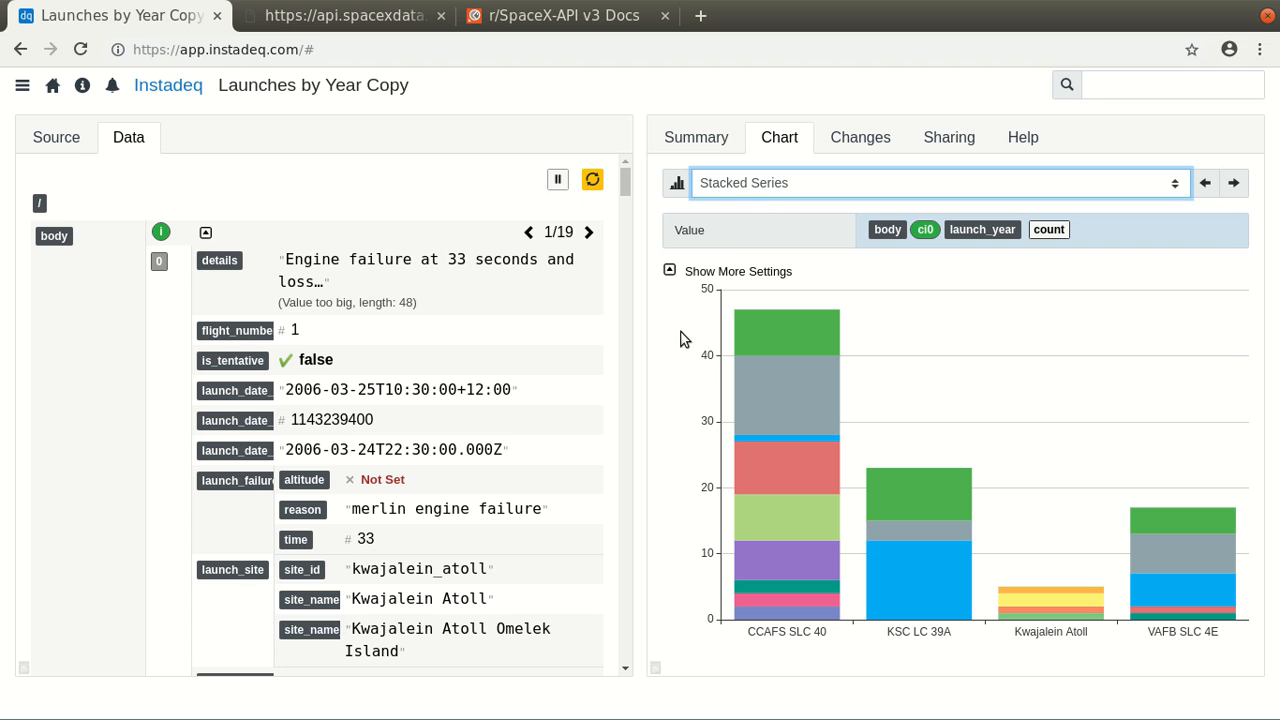
mouse_move(788, 352)
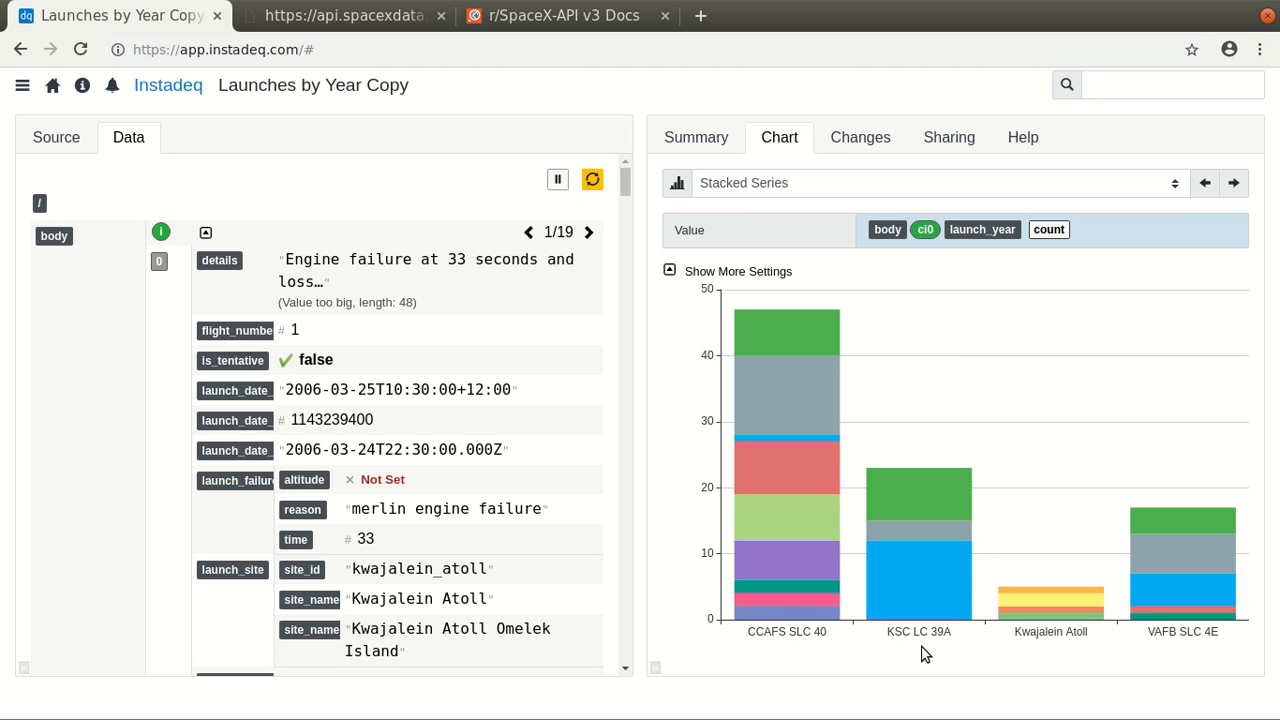
mouse_move(696, 136)
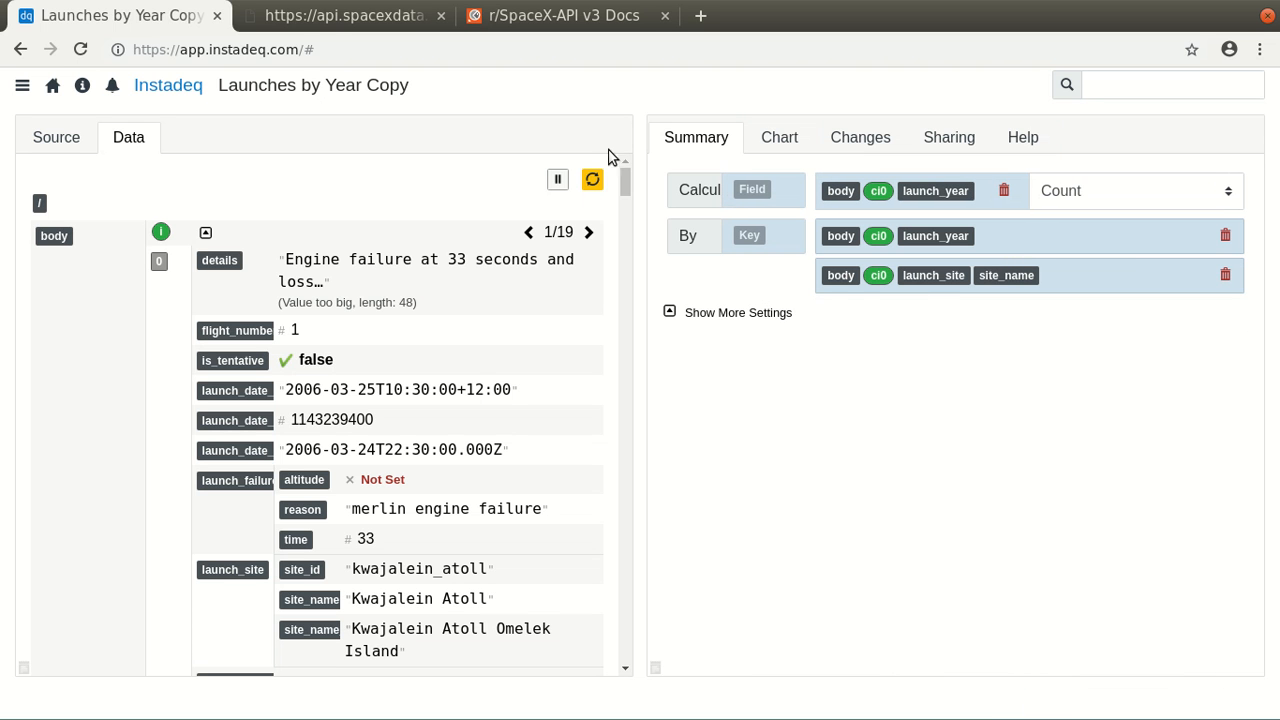
View the stacked chart regrouped with one bar per year 2006–2019 split by site
click(780, 136)
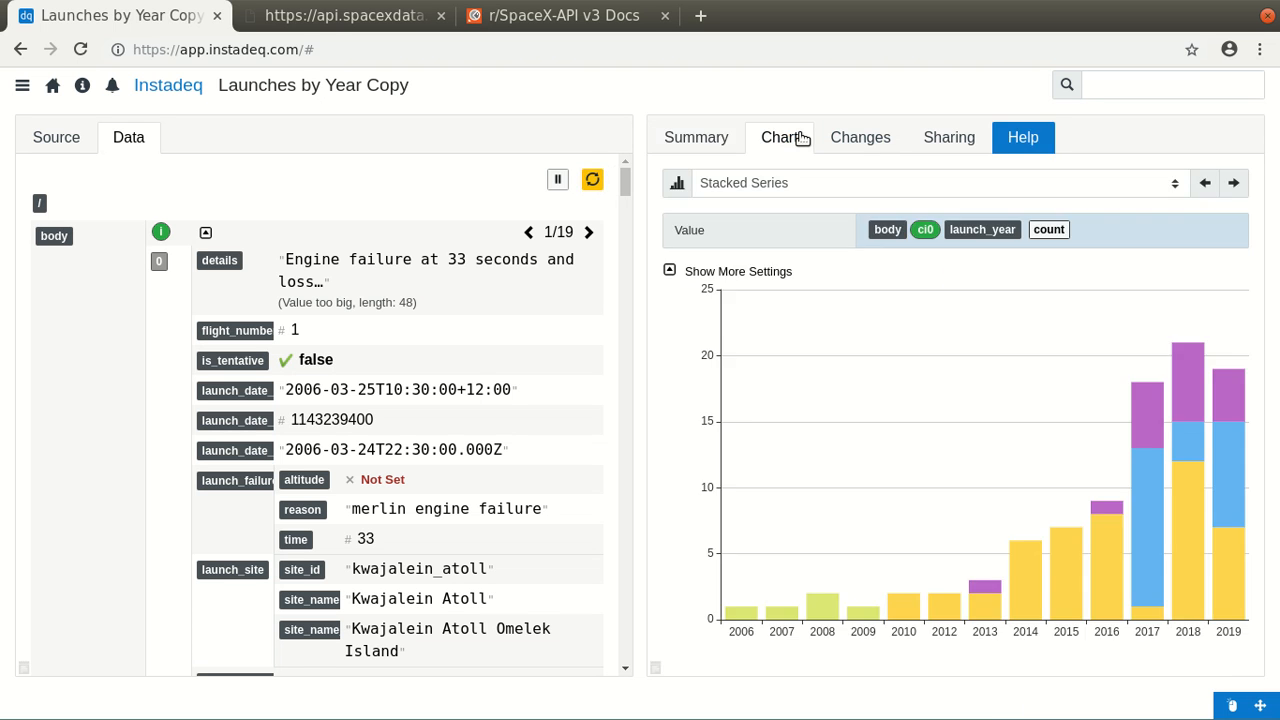
mouse_move(778, 614)
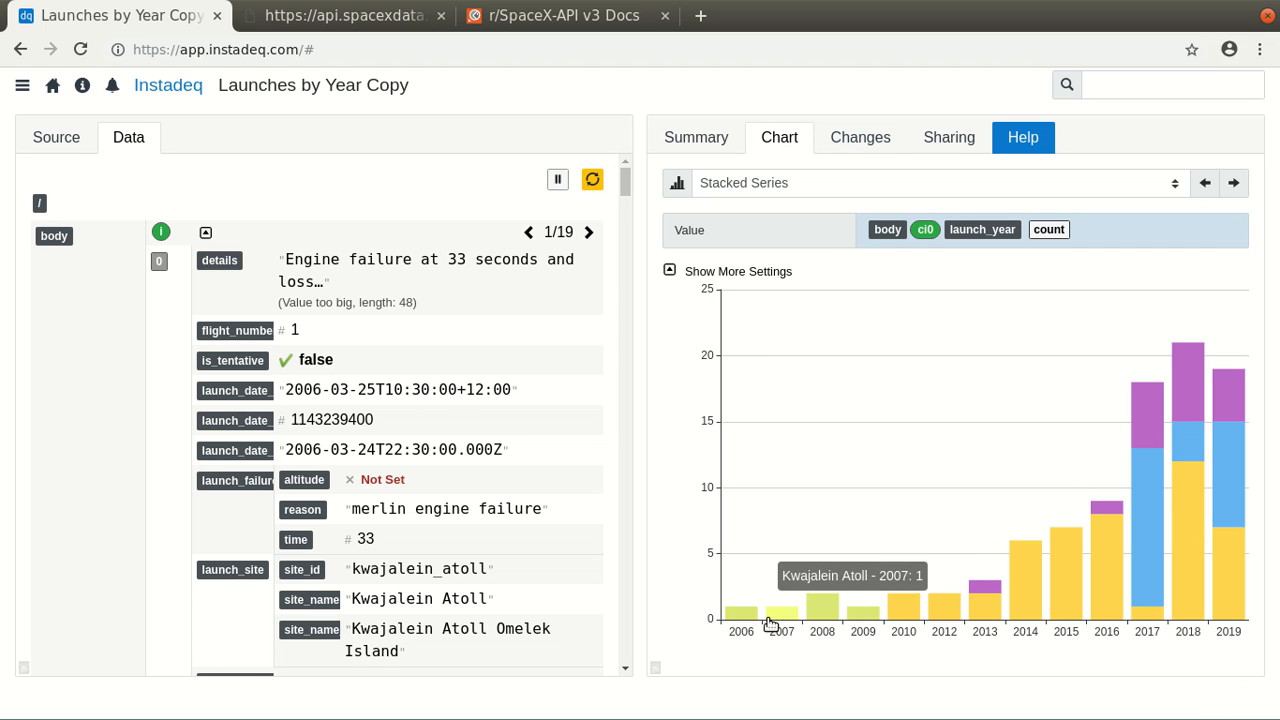
mouse_move(862, 620)
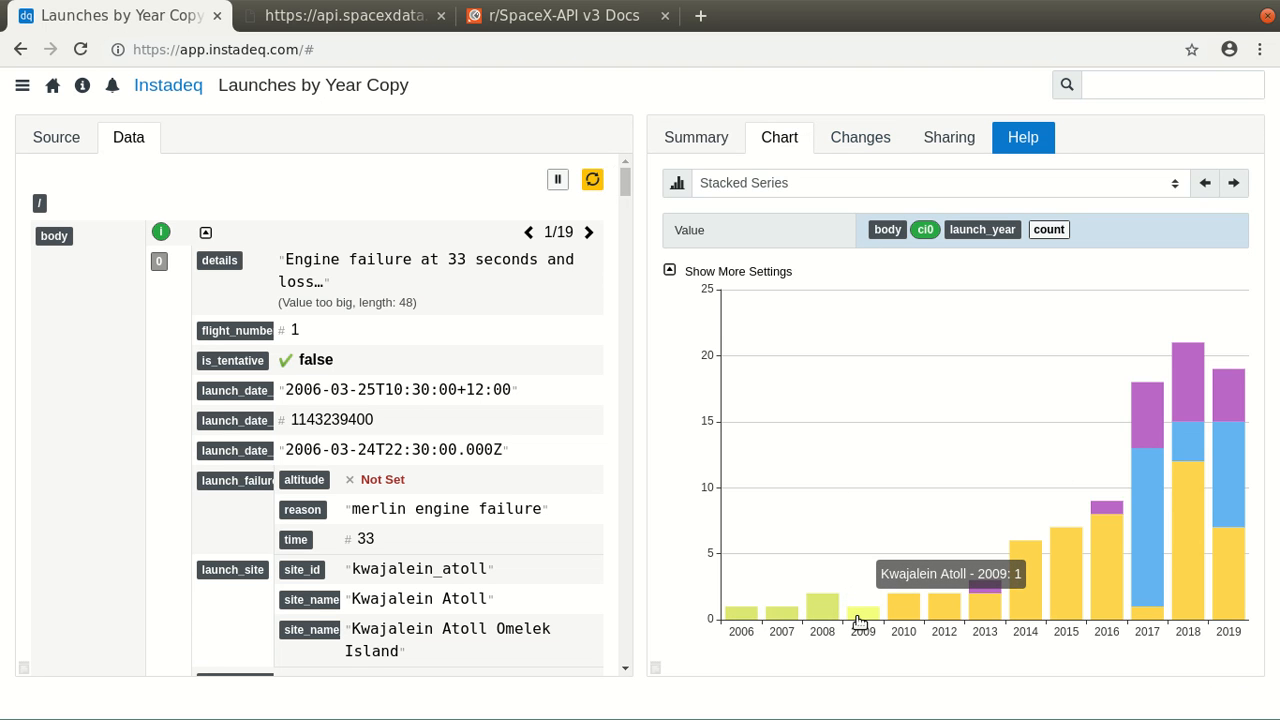
mouse_move(904, 608)
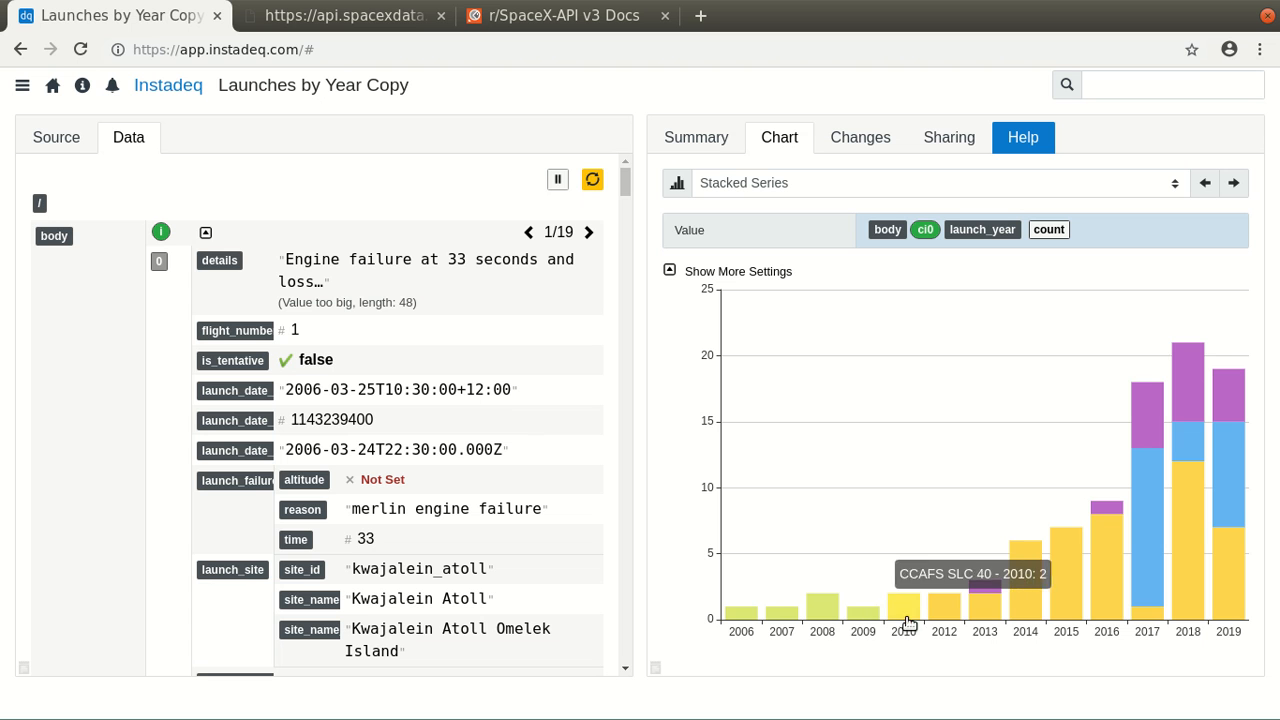
mouse_move(1076, 596)
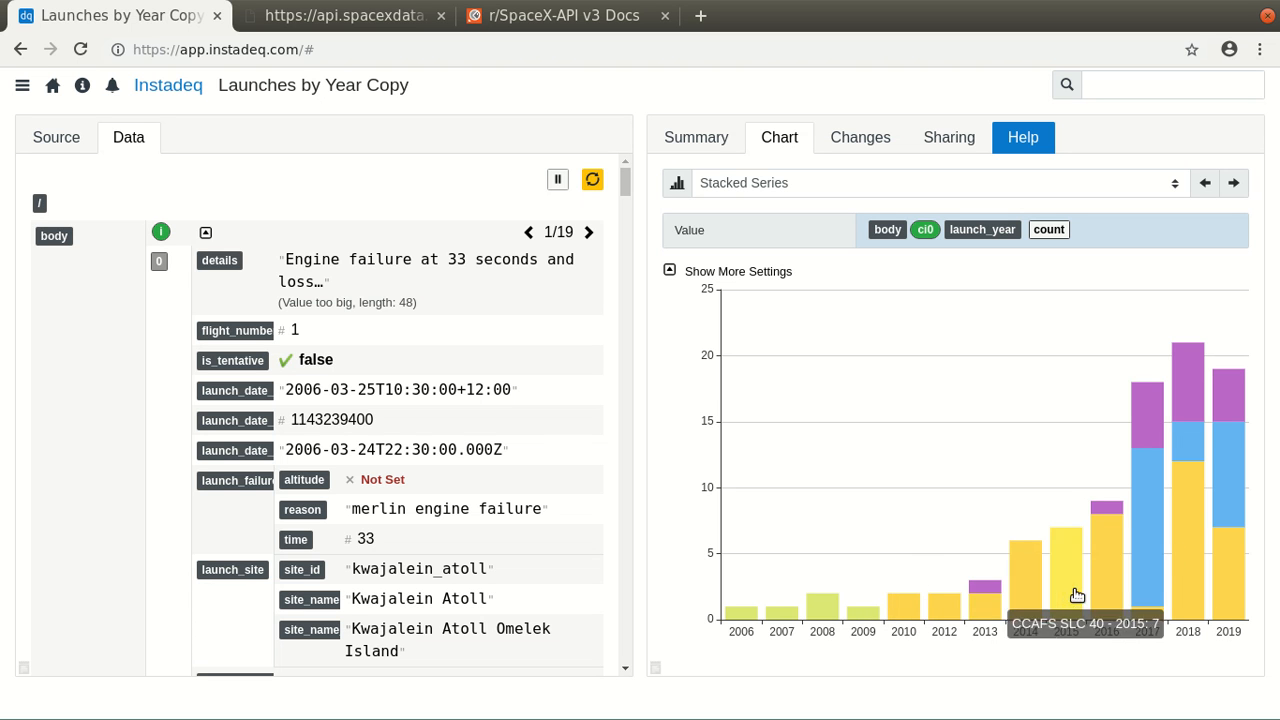
mouse_move(1200, 436)
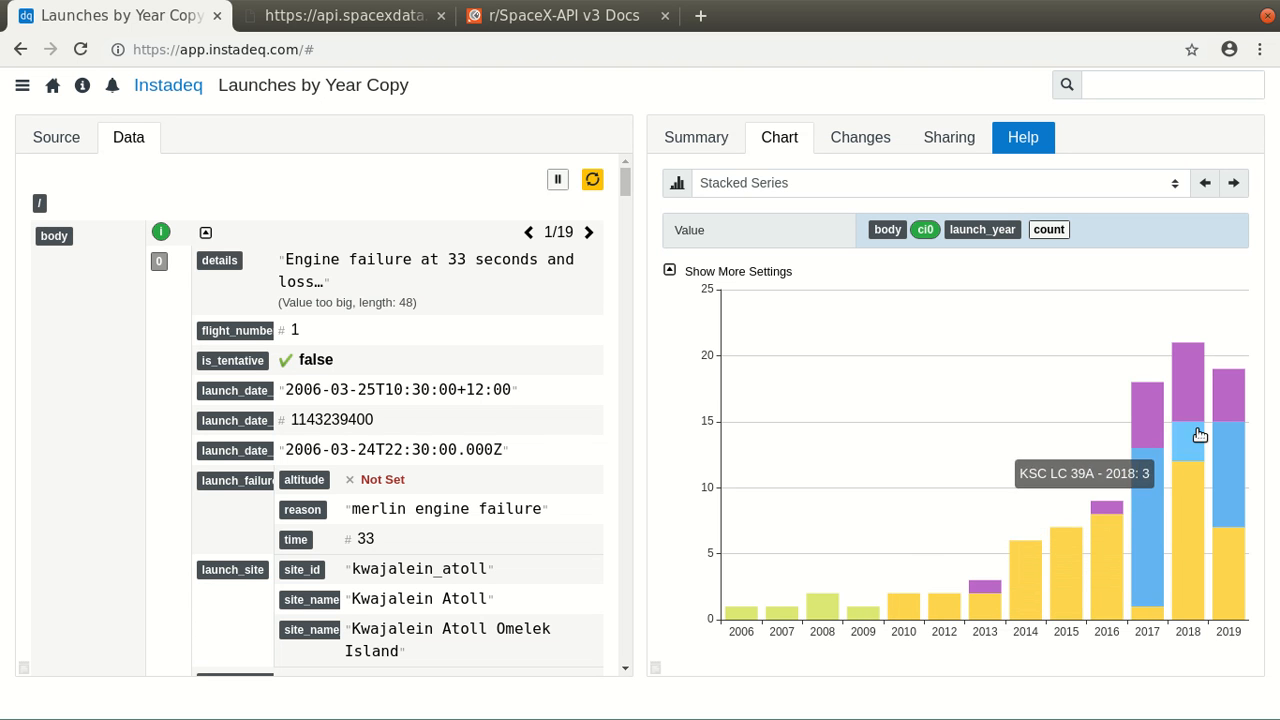
mouse_move(1236, 534)
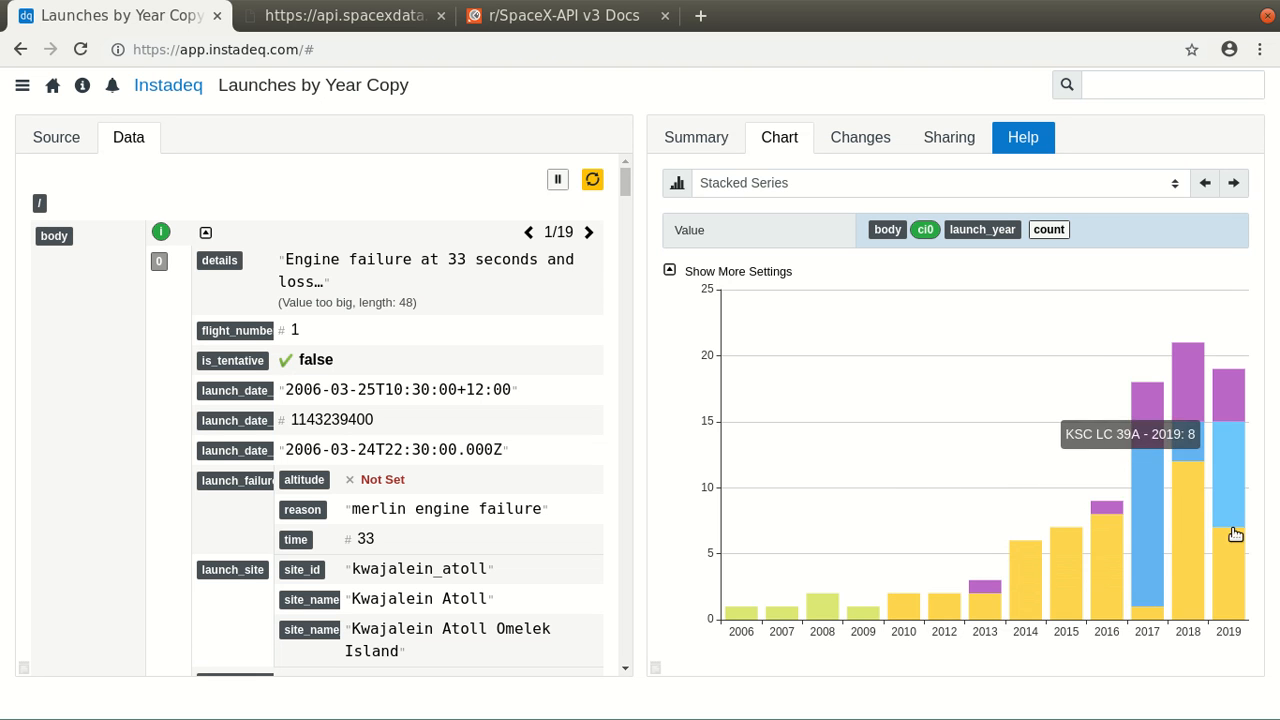
mouse_move(864, 616)
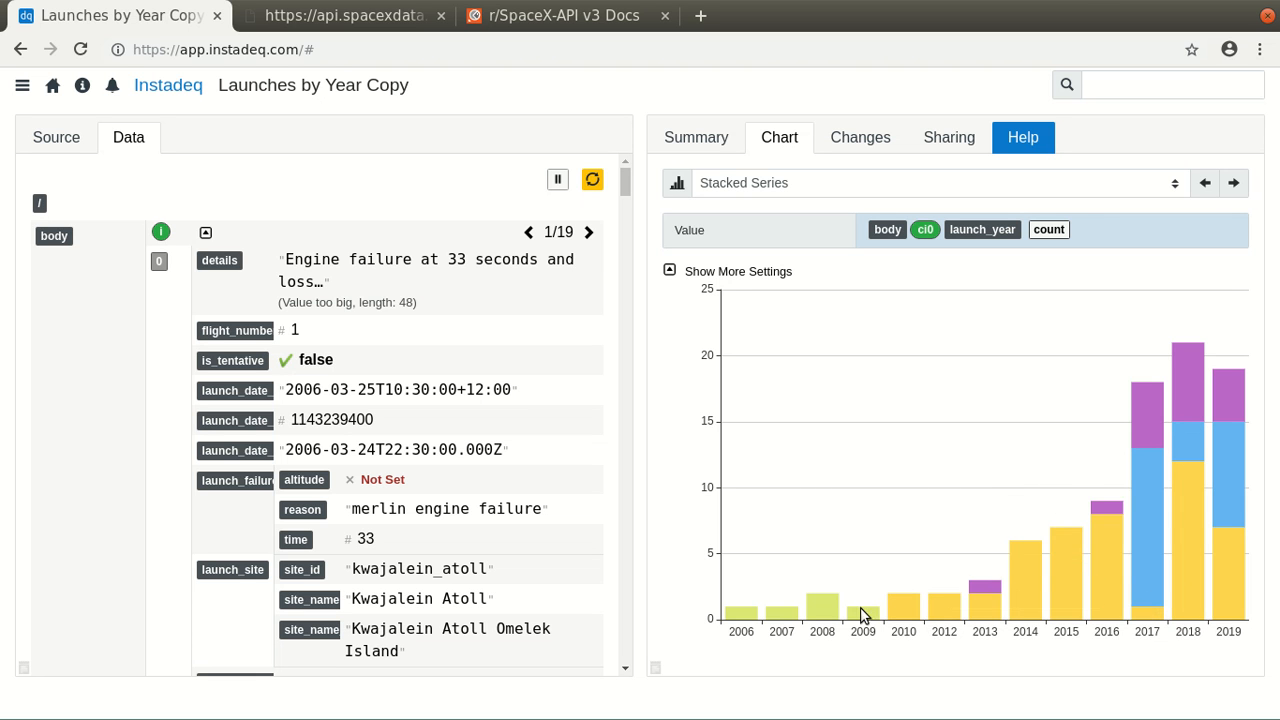
mouse_move(700, 460)
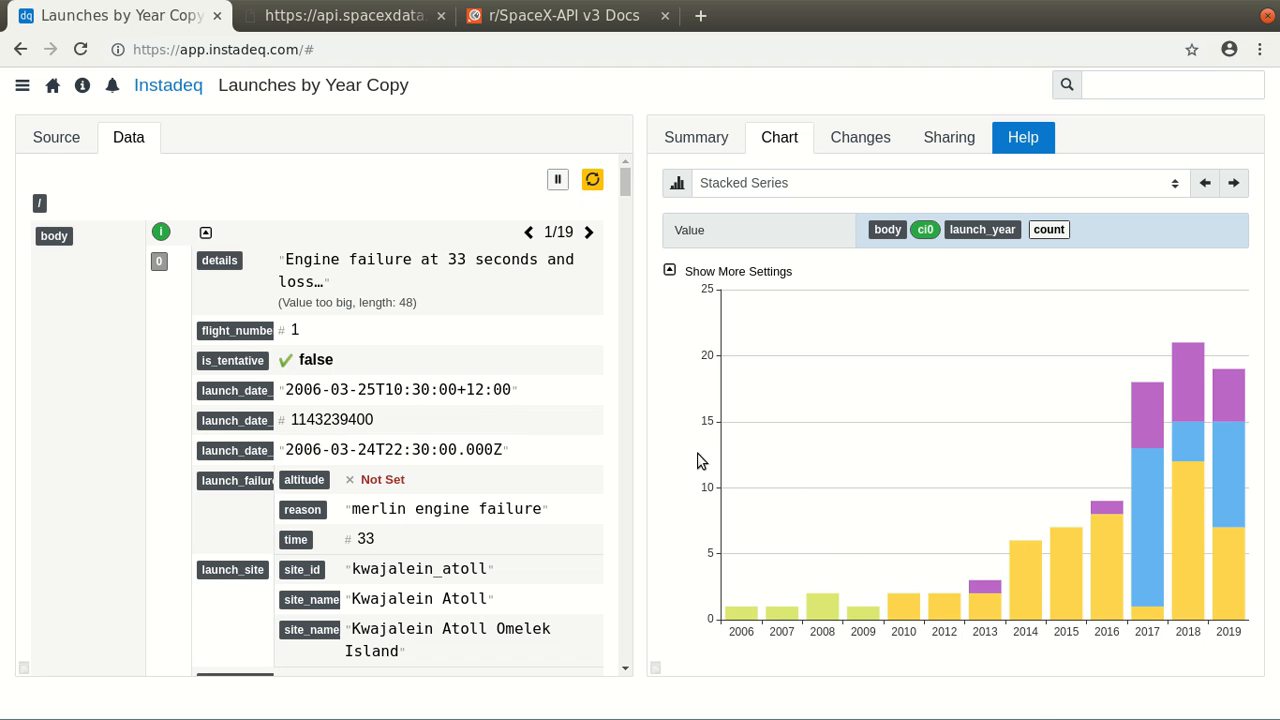
Rename the visualization to 'Launches by Site by Year' and confirm
double_click(312, 84)
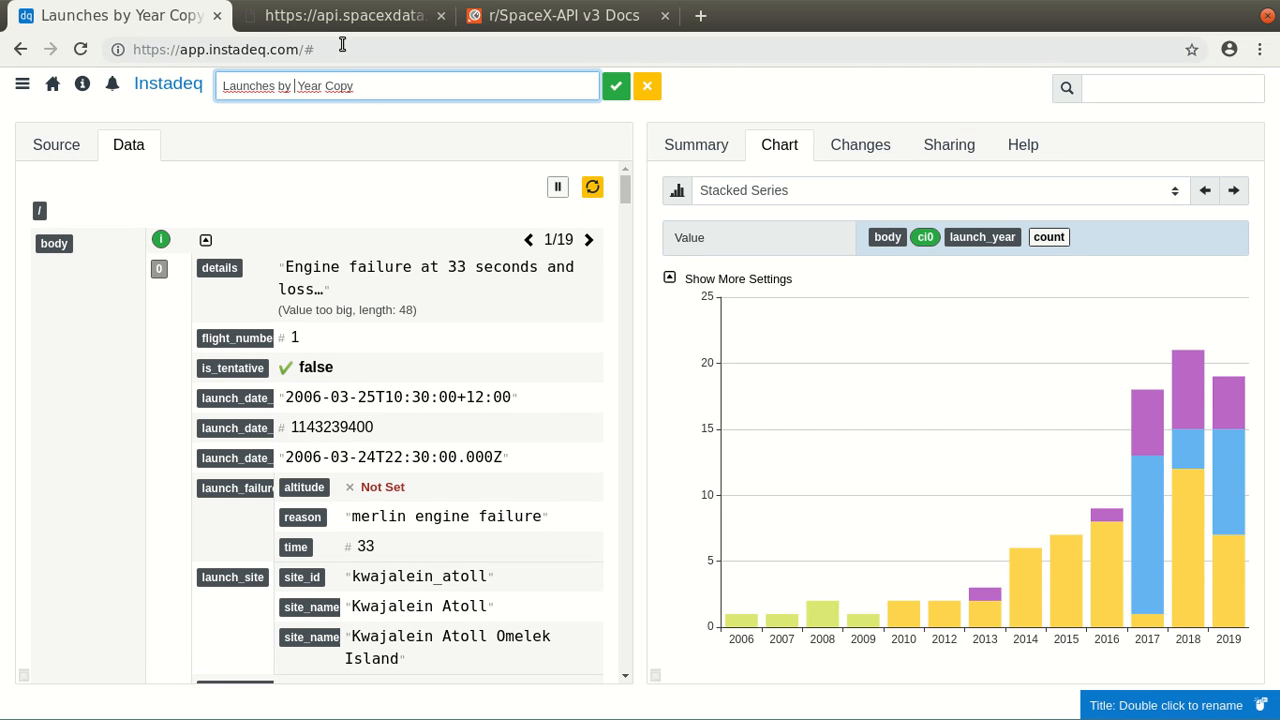
text(Site by)
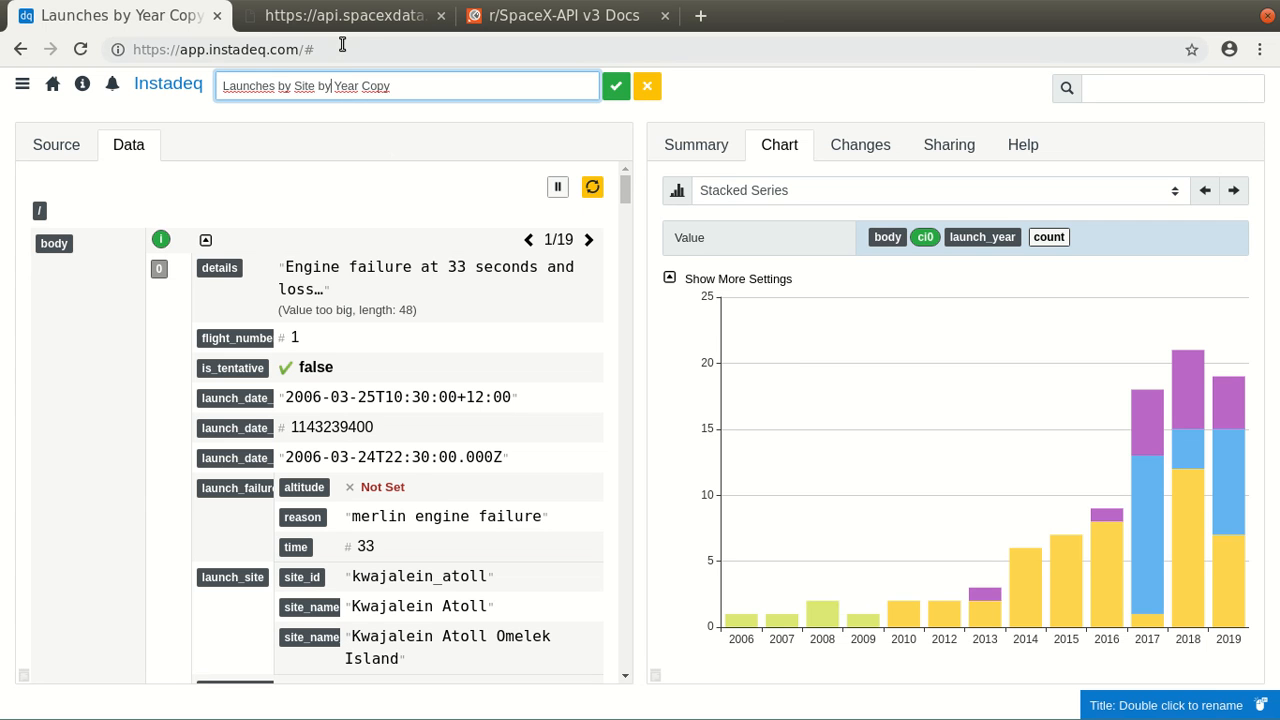
key(BackSpace)
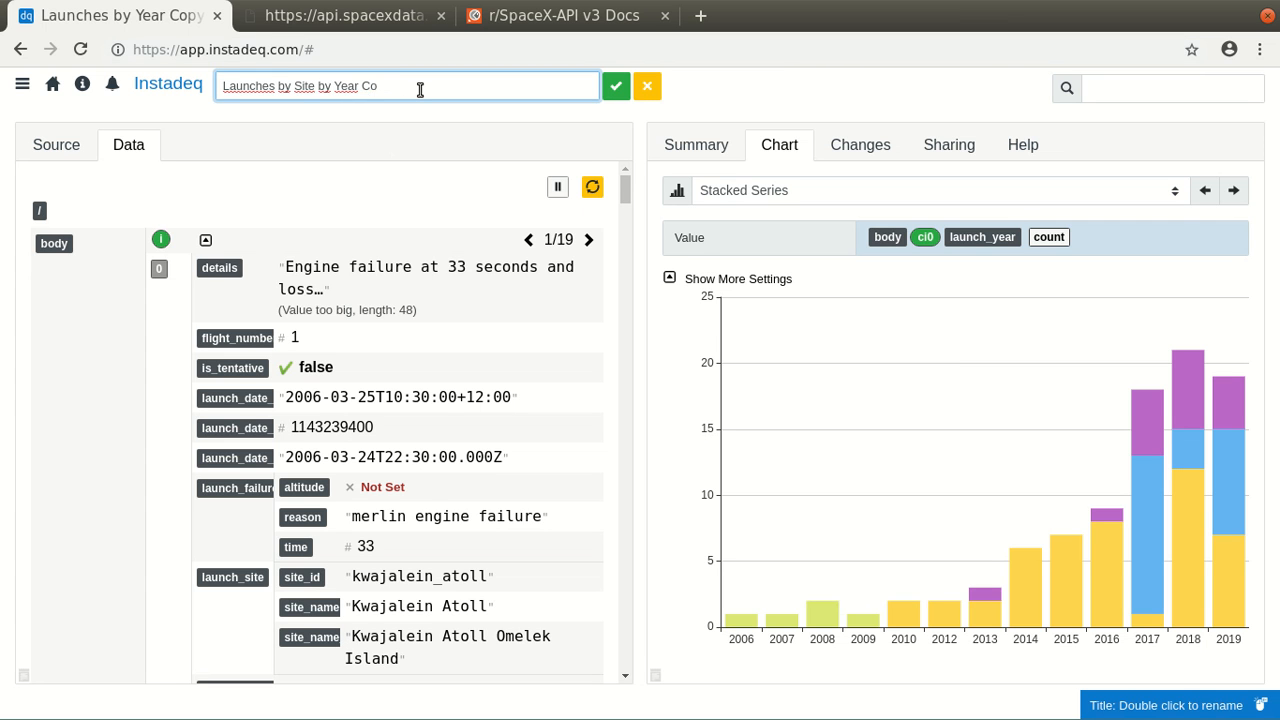
click(616, 84)
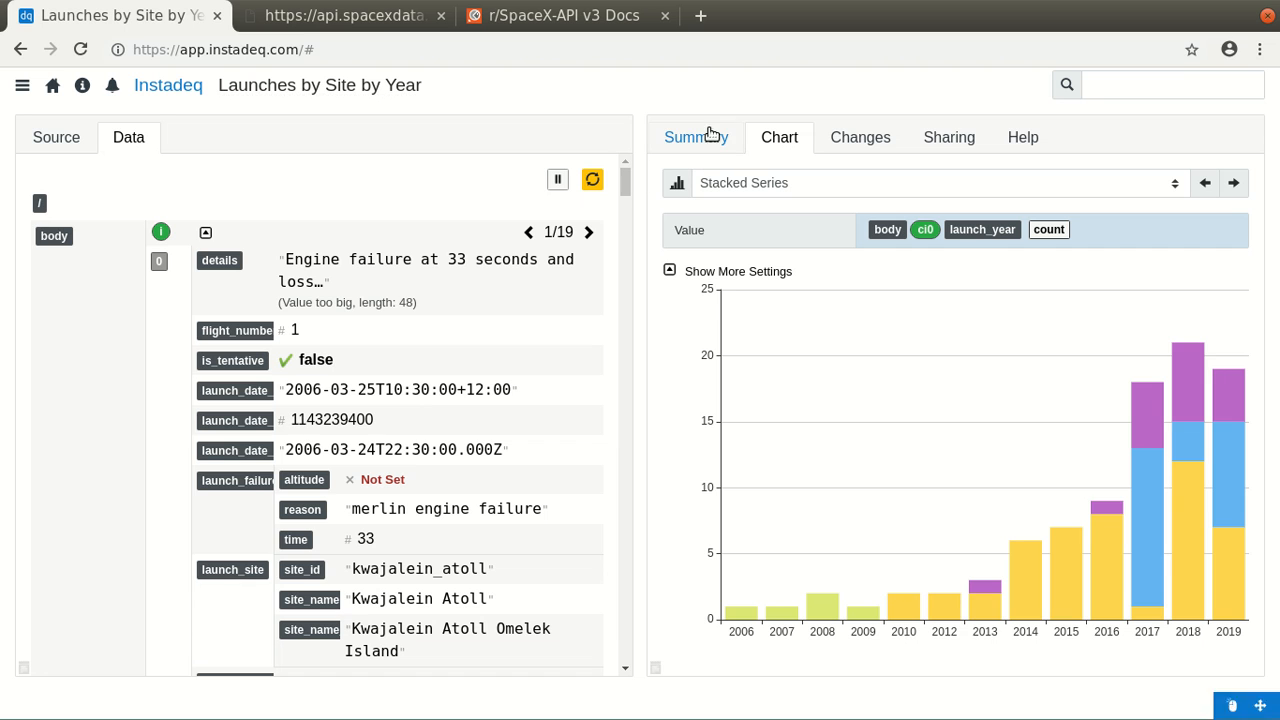